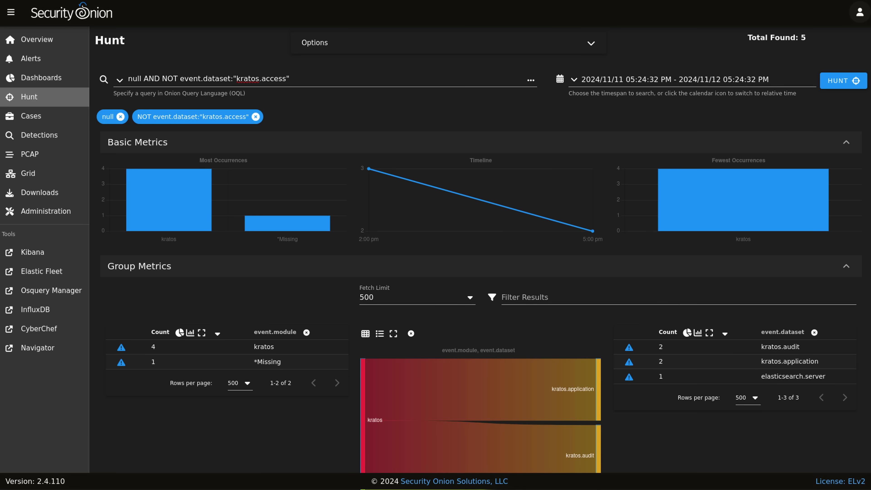
# - Scroll the Architecture page through the Import and Evaluation descriptions to the Standalone heading
pyautogui.scroll(-3)
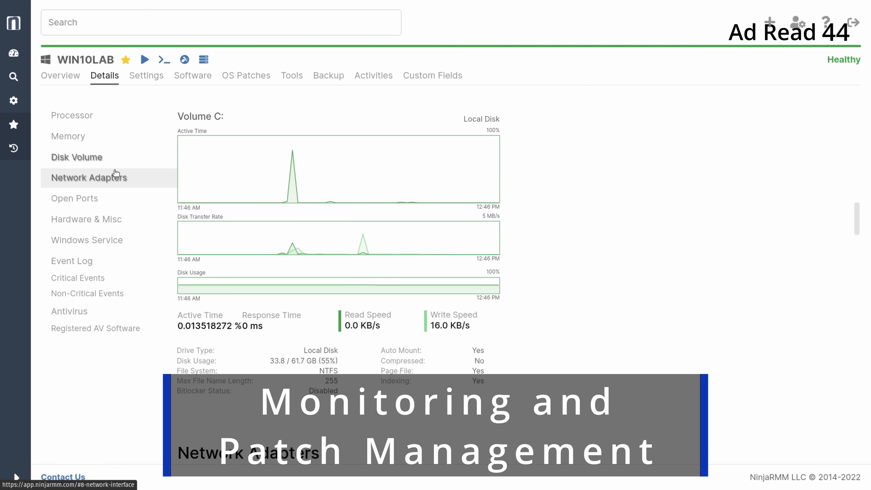
pyautogui.click(89, 178)
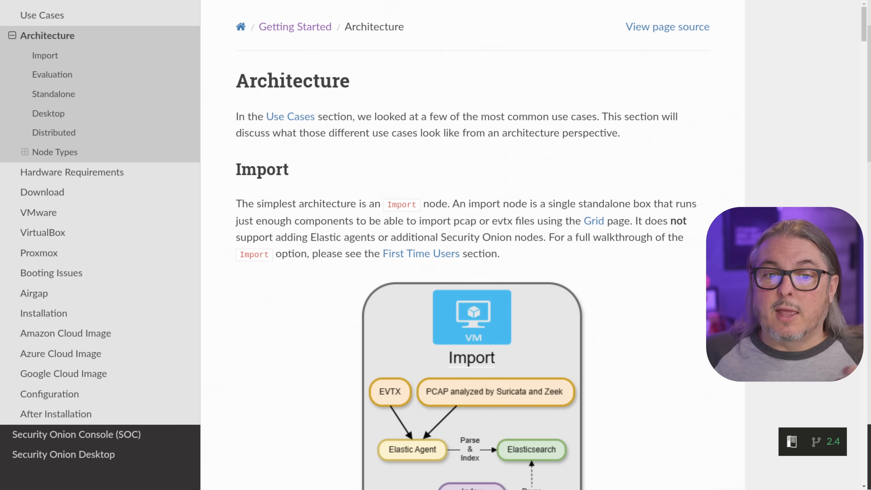
pyautogui.scroll(-3)
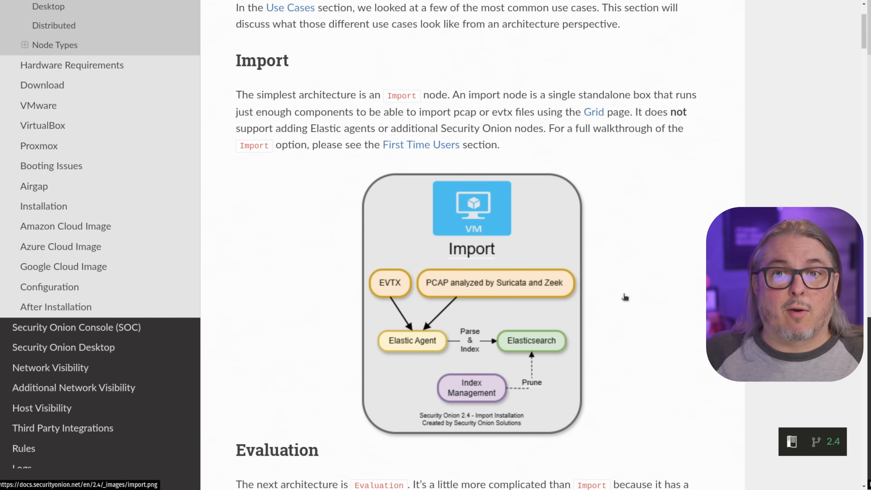
pyautogui.scroll(-3)
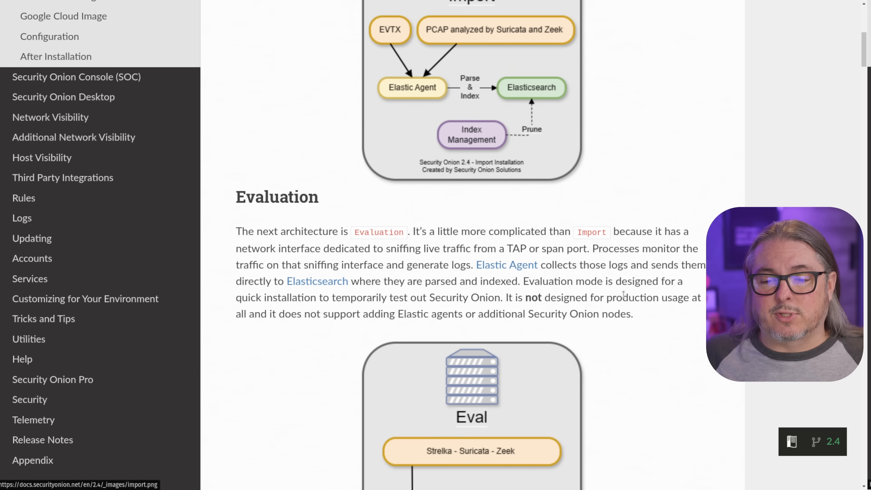
pyautogui.scroll(-3)
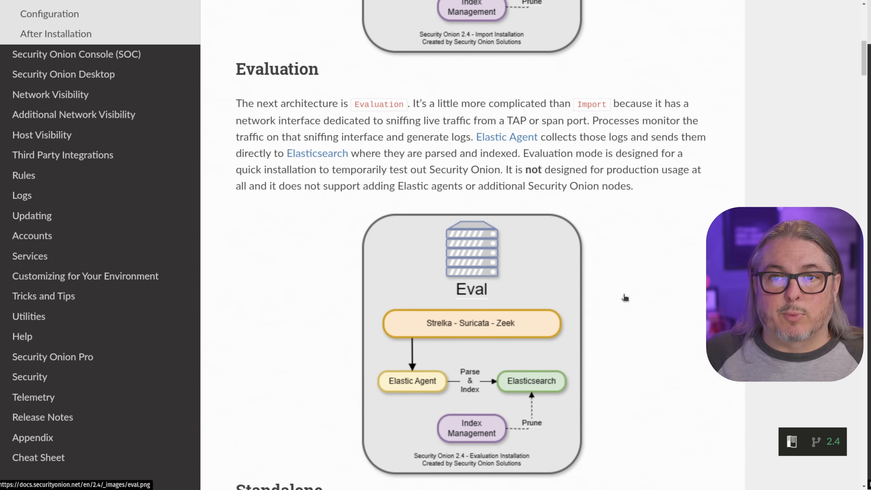
pyautogui.scroll(-3)
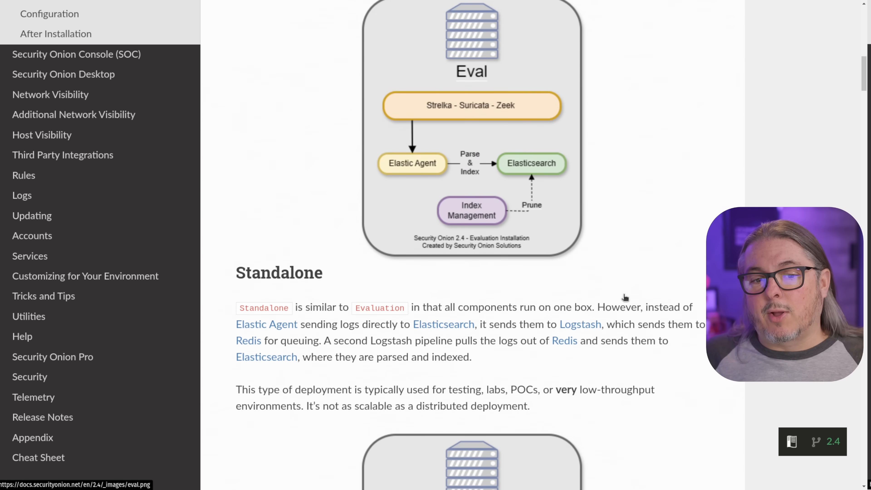
# - Scroll past the Standalone diagram to the Desktop and Distributed sections
pyautogui.scroll(-3)
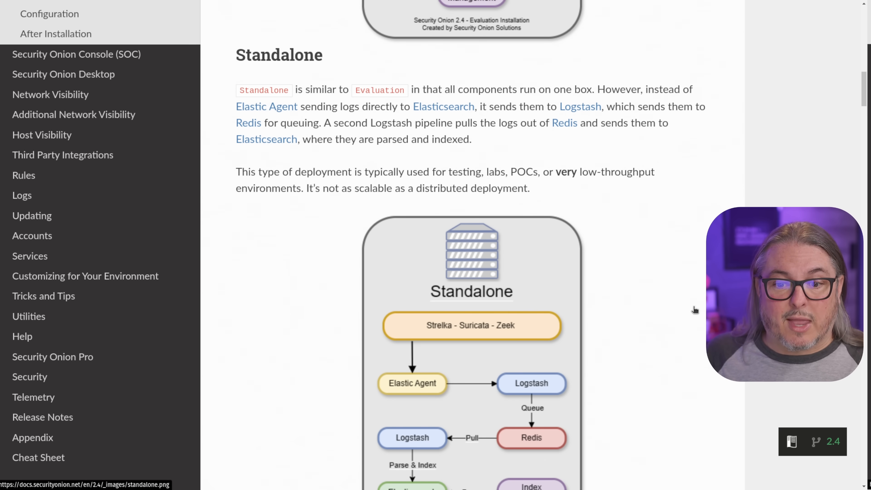
pyautogui.scroll(-3)
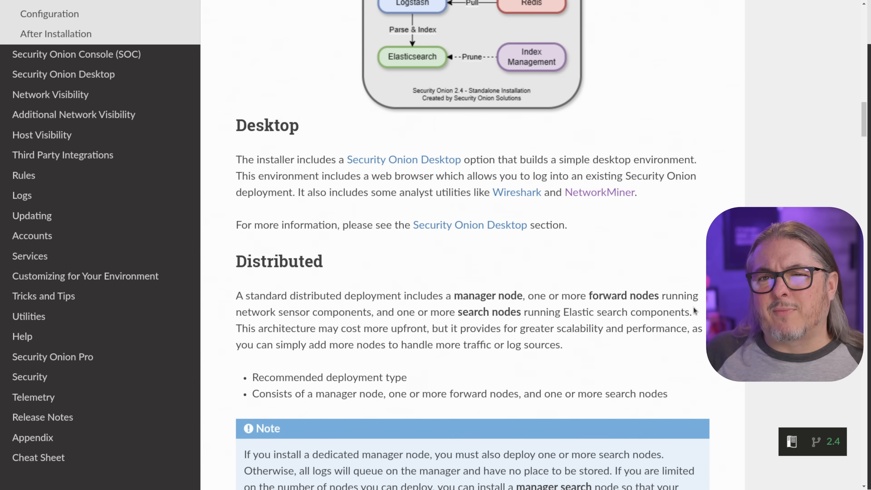
pyautogui.moveTo(661, 242)
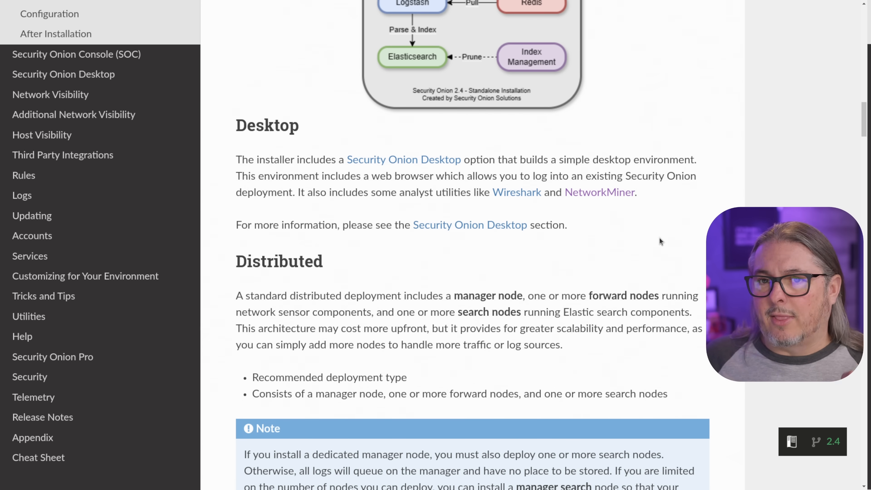
# - Scroll through the Distributed diagram of forward, manager and search nodes to Node Types
pyautogui.scroll(-3)
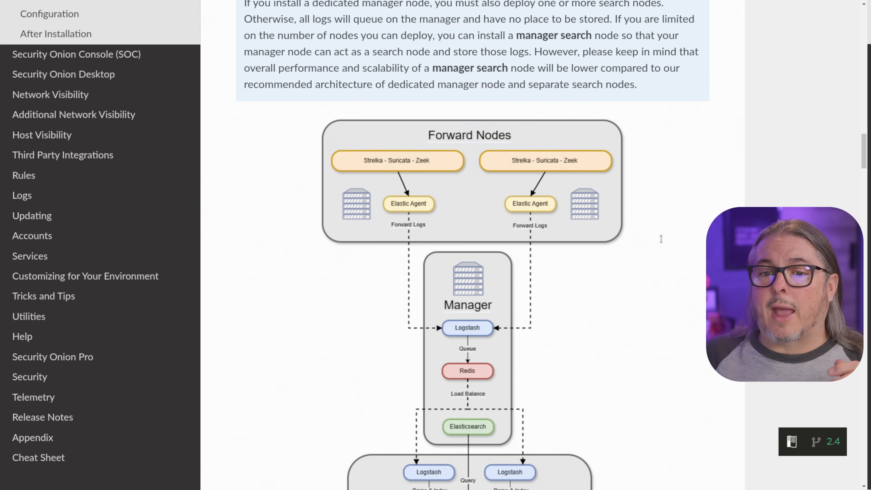
pyautogui.scroll(-3)
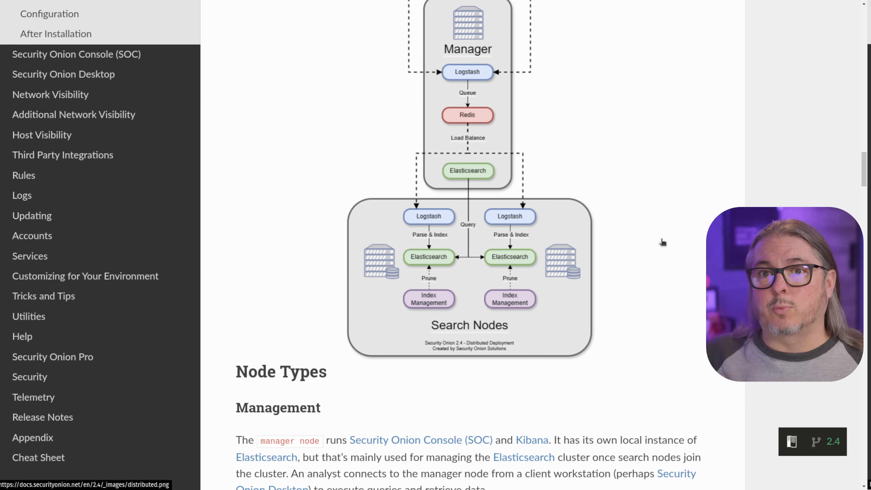
pyautogui.scroll(-3)
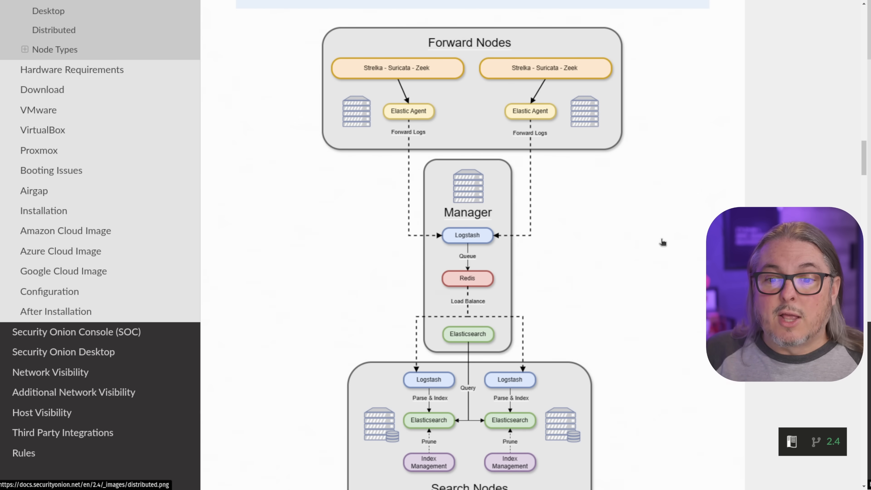
pyautogui.scroll(-3)
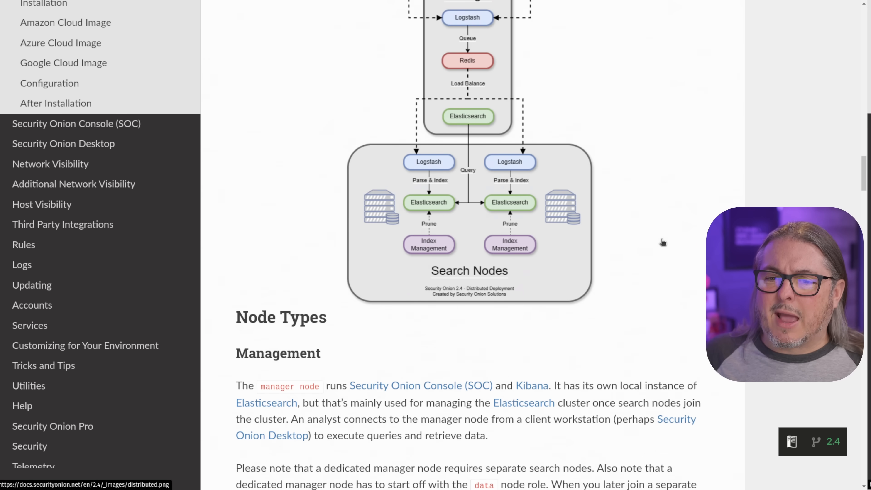
pyautogui.scroll(-3)
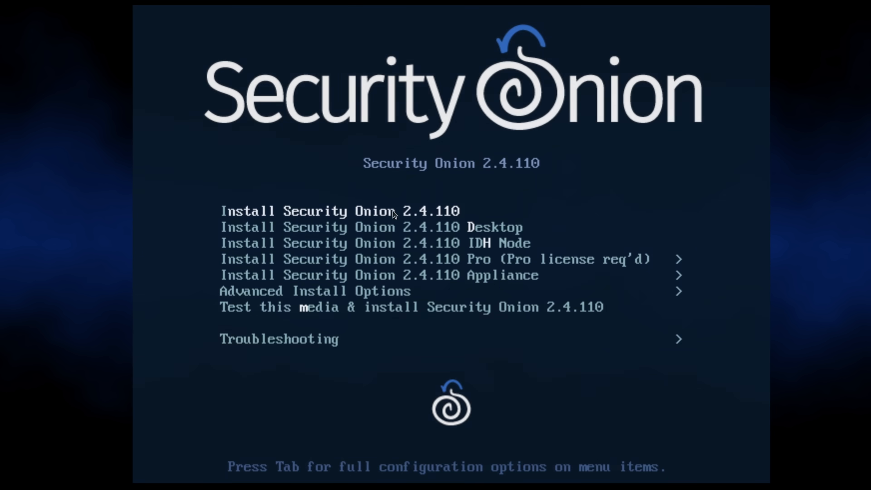
pyautogui.moveTo(651, 194)
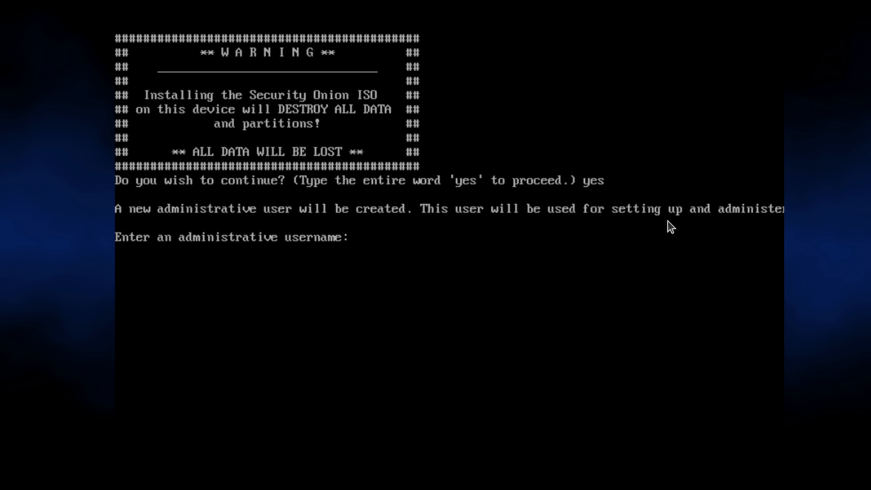
# - Start a standalone production install using the first interface with DHCP for management
pyautogui.write('tom')
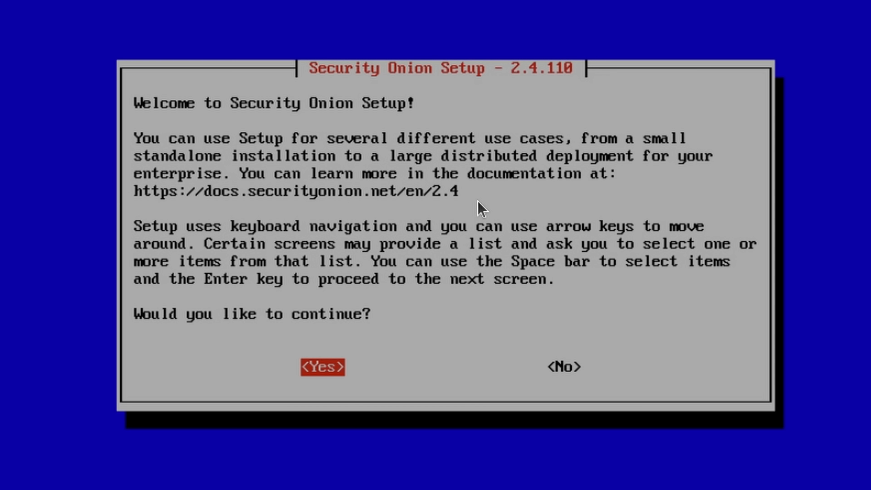
pyautogui.click(322, 366)
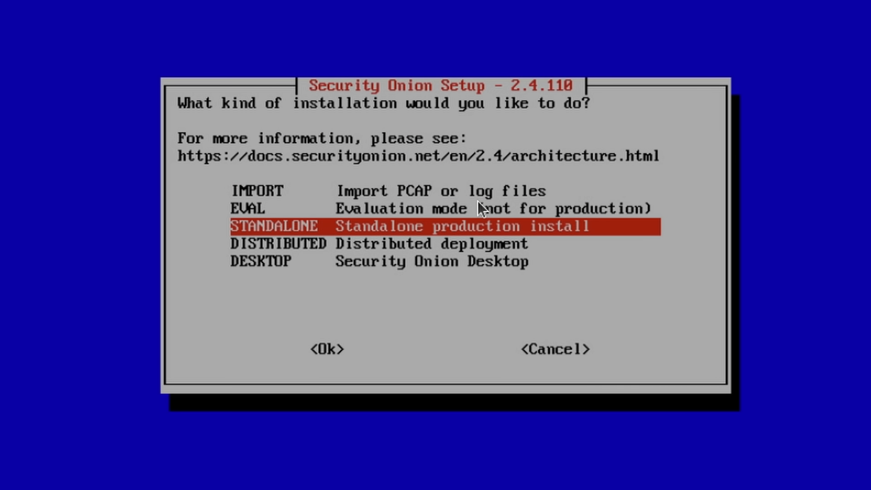
pyautogui.click(327, 350)
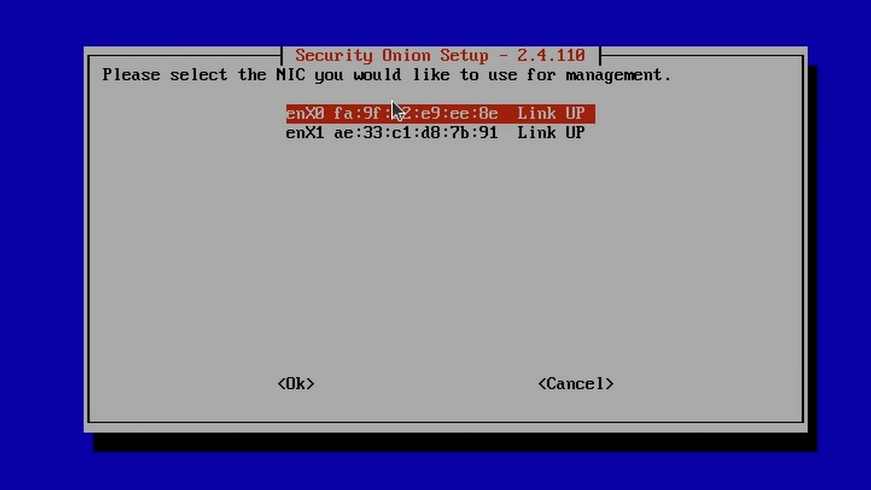
pyautogui.click(298, 383)
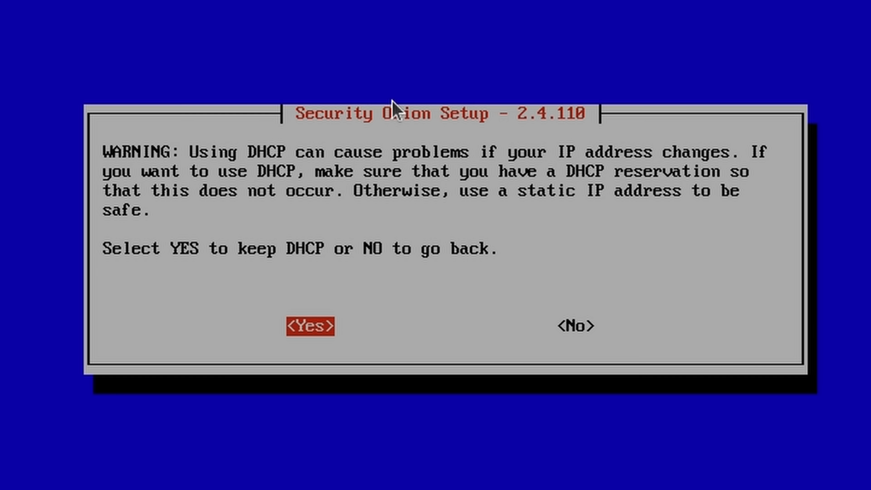
pyautogui.click(310, 326)
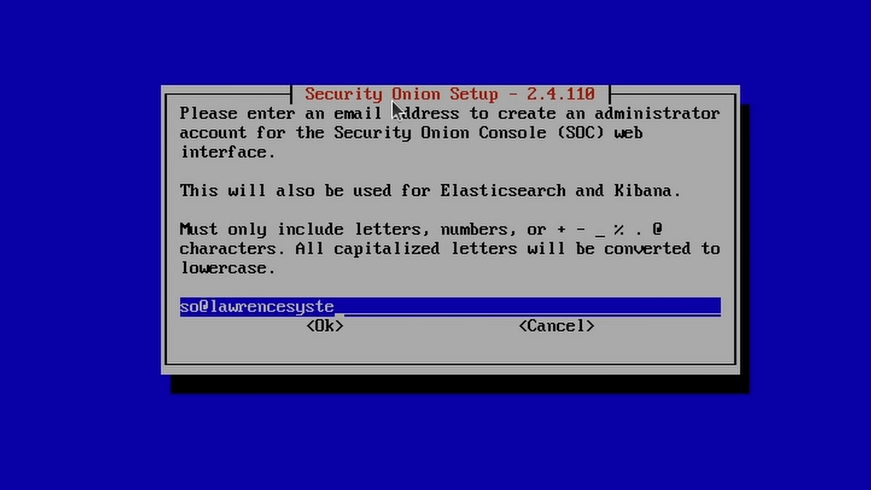
# - Confirm the admin account address, allow web access from 172.16.16.0/24 and proceed with installation
pyautogui.write('ms.com')
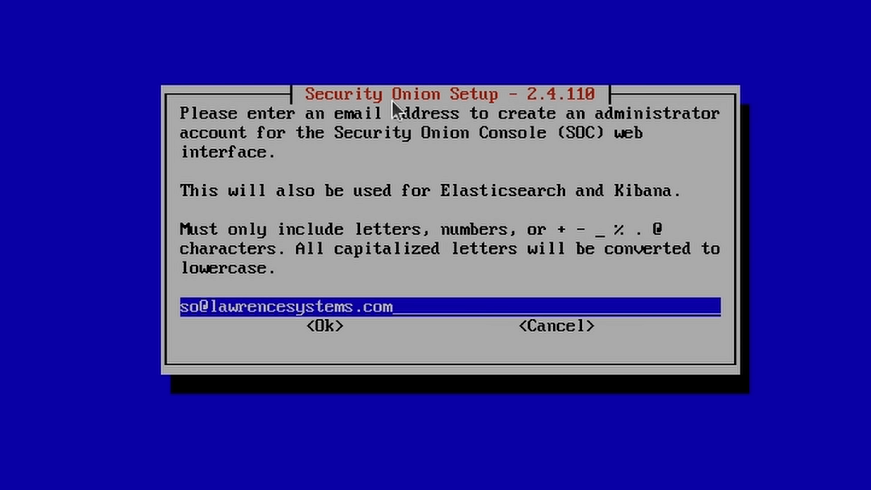
pyautogui.click(327, 325)
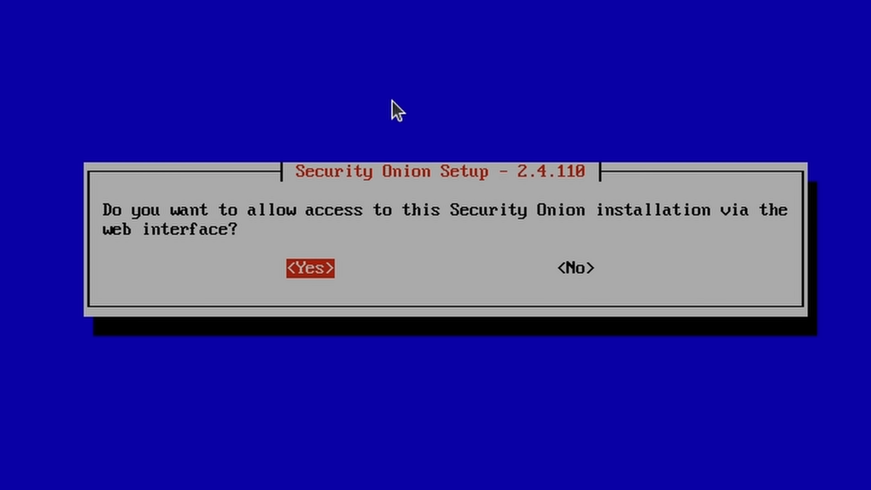
pyautogui.click(311, 268)
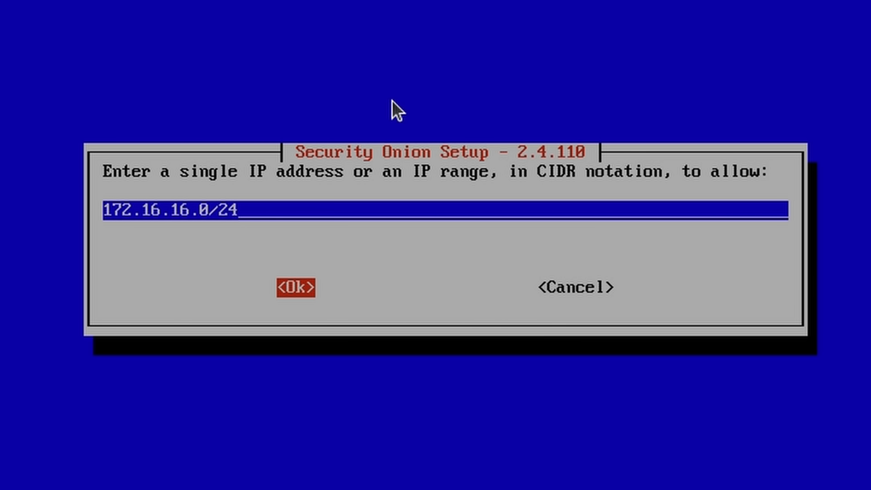
pyautogui.click(299, 287)
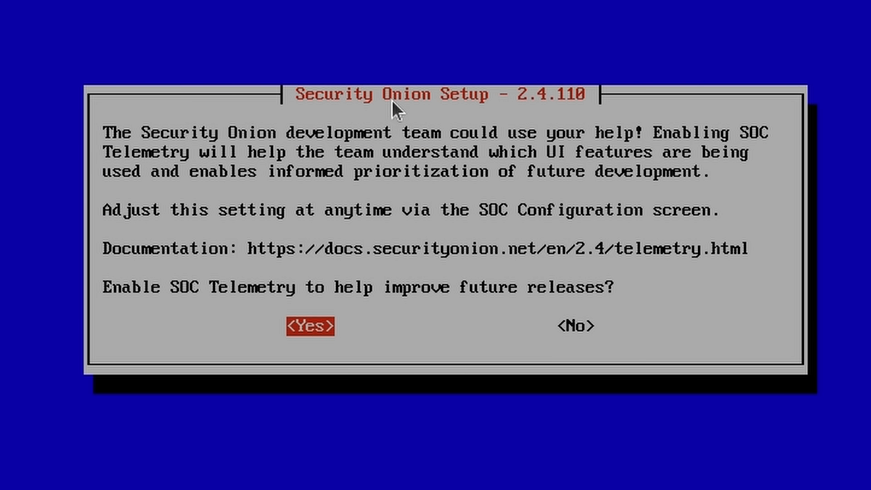
pyautogui.click(311, 327)
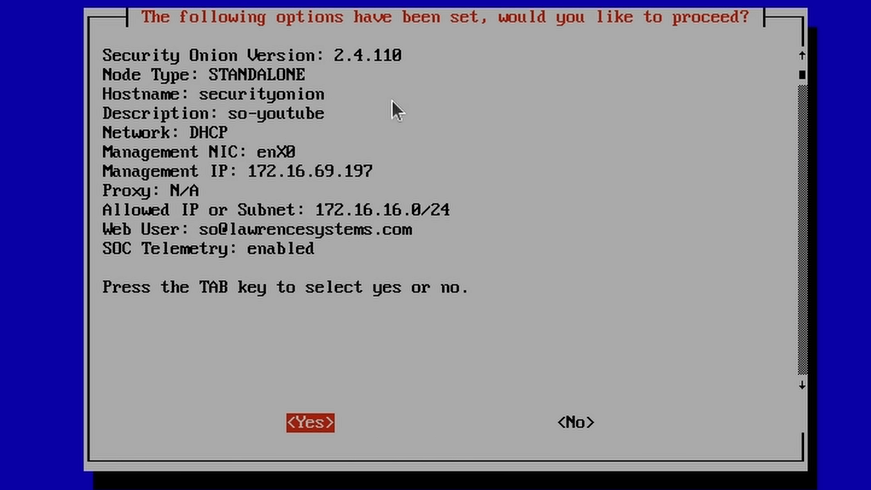
pyautogui.click(311, 422)
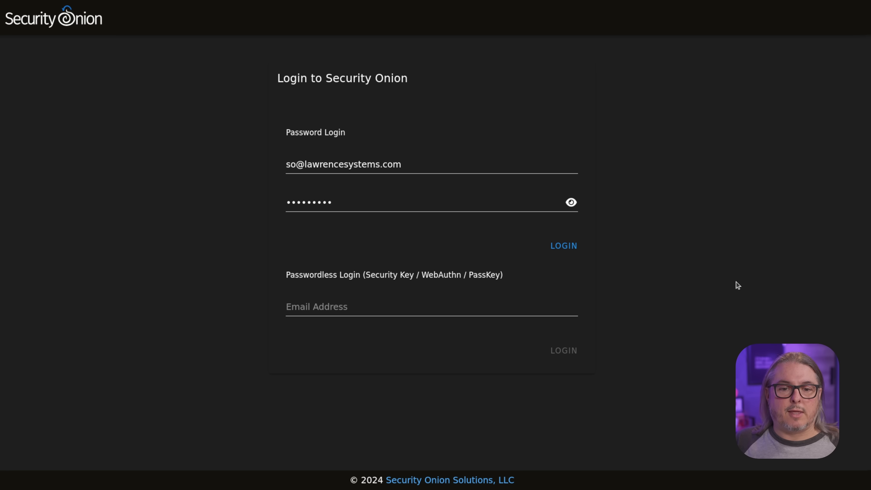
pyautogui.moveTo(563, 246)
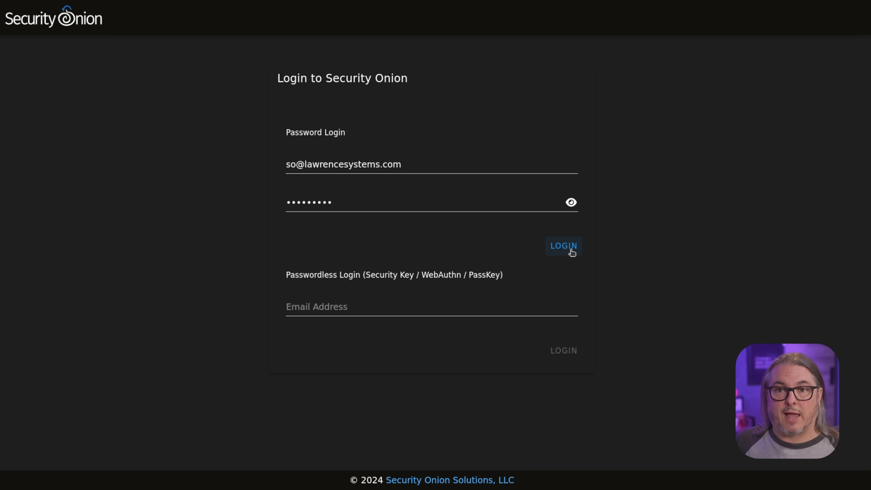
# - Log in to the console and go to Administration > Grid Configuration
pyautogui.click(562, 246)
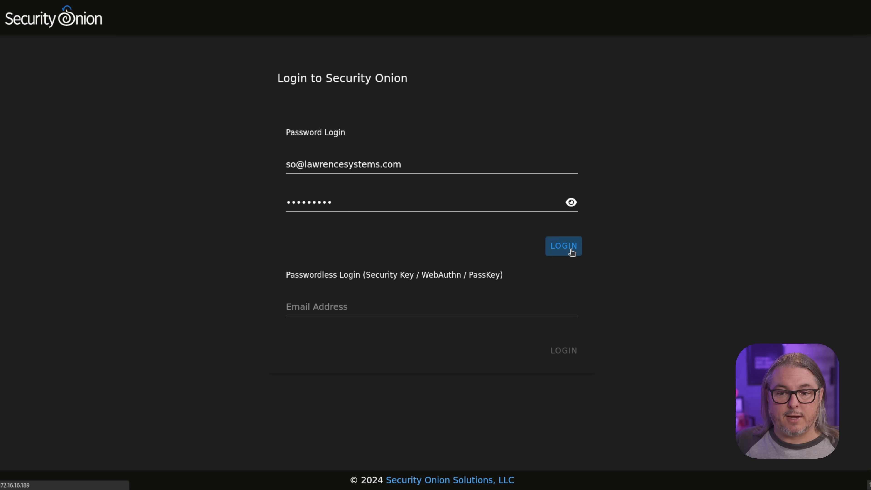
pyautogui.click(563, 245)
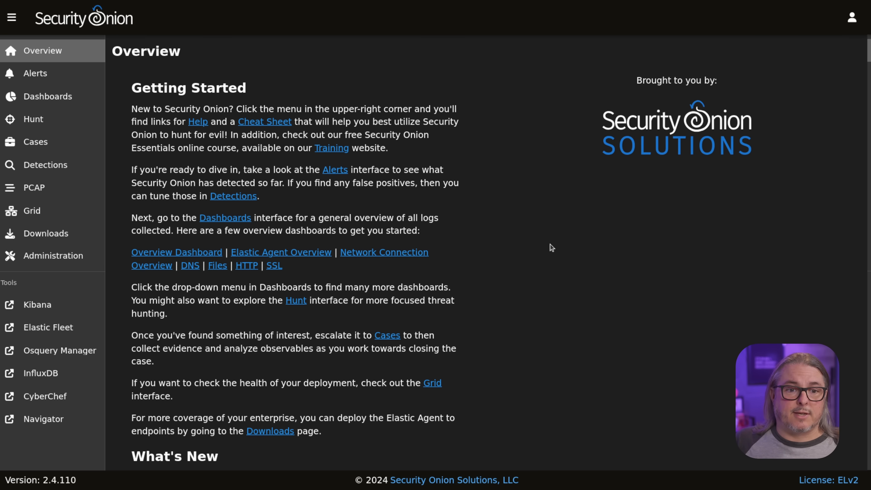
pyautogui.moveTo(460, 255)
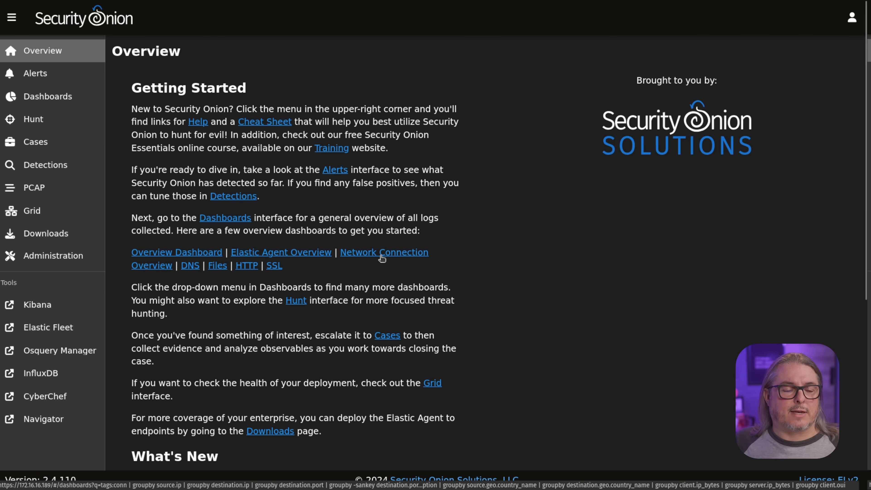
pyautogui.click(52, 255)
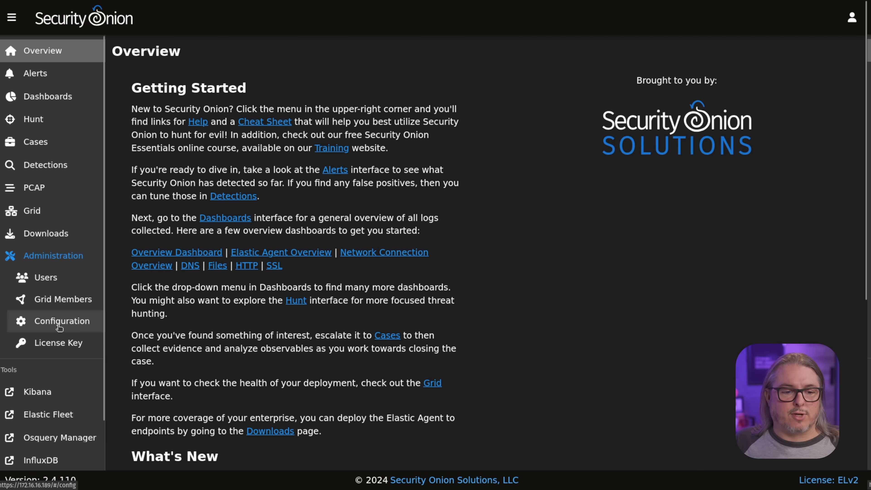
pyautogui.click(62, 321)
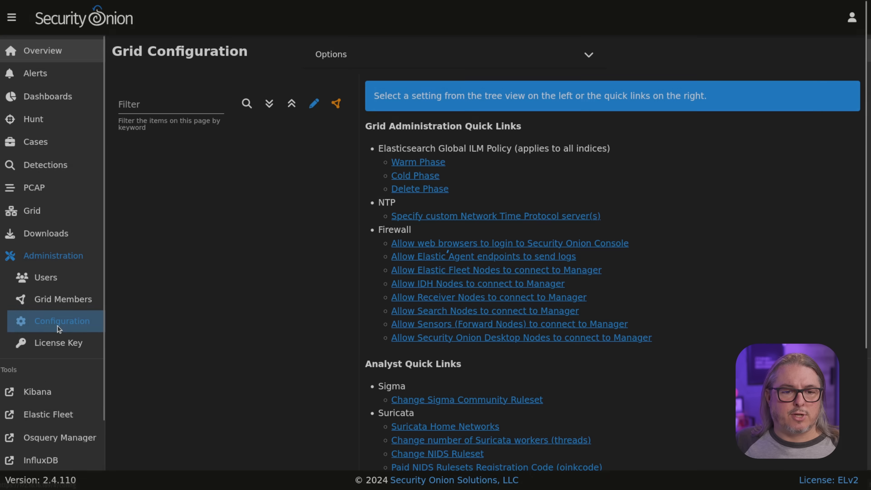
pyautogui.click(269, 103)
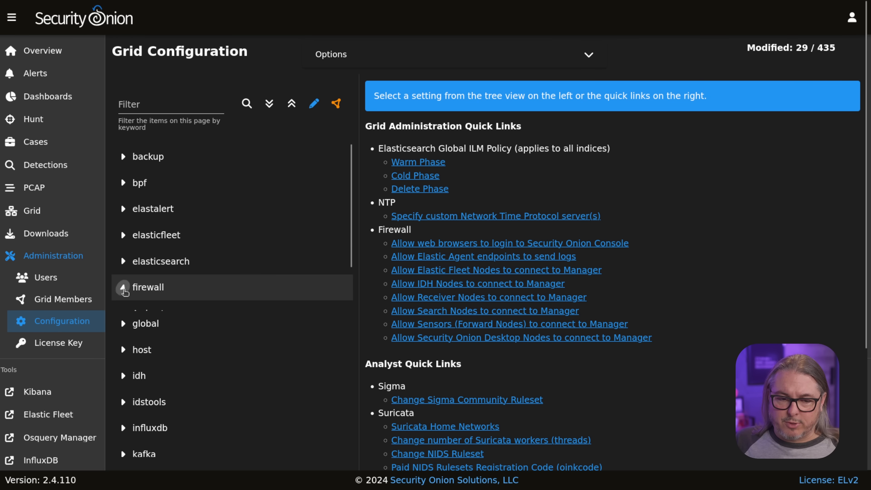
# - Expand firewall hostgroups and view the syslog allowed subnet 172.16.16.0/24
pyautogui.click(148, 287)
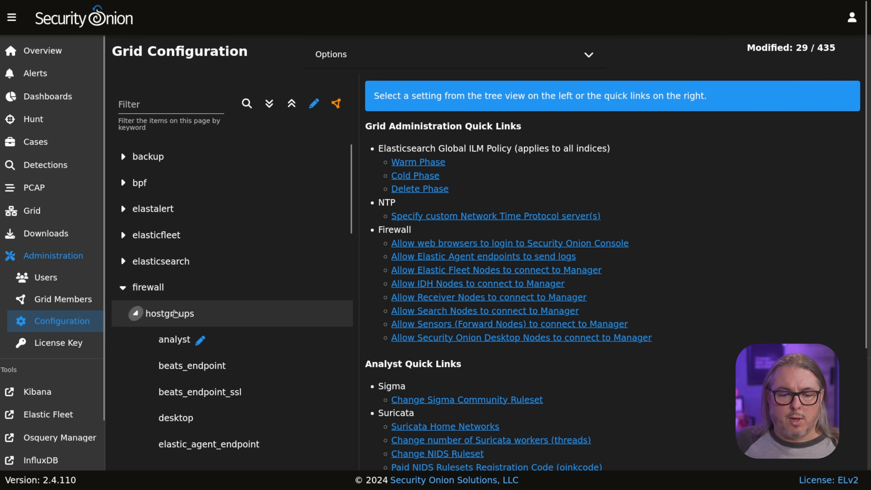
pyautogui.scroll(-3)
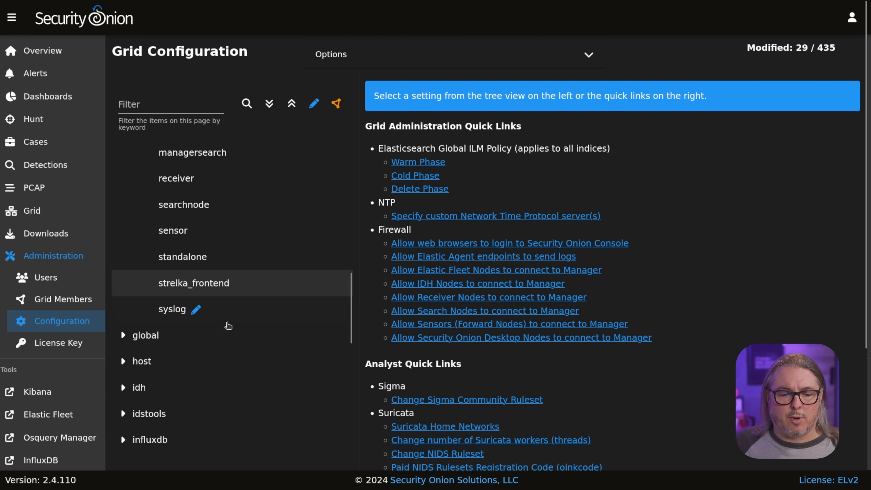
pyautogui.click(171, 309)
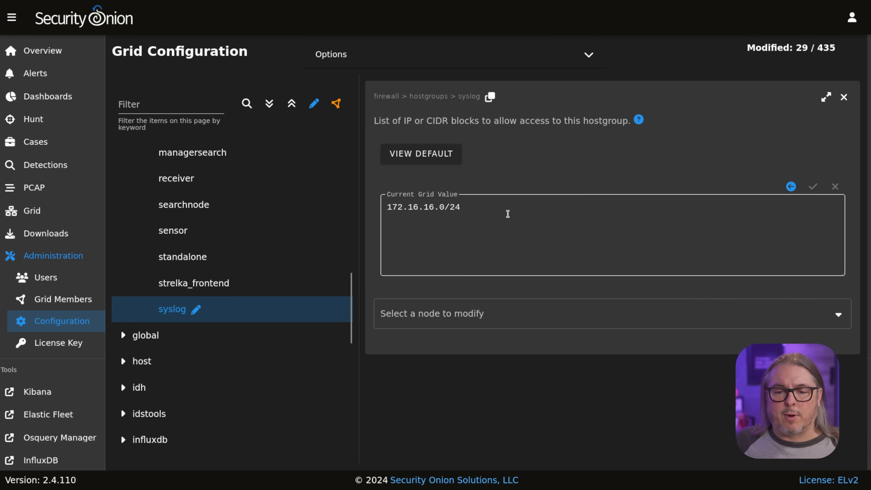
pyautogui.doubleClick(423, 207)
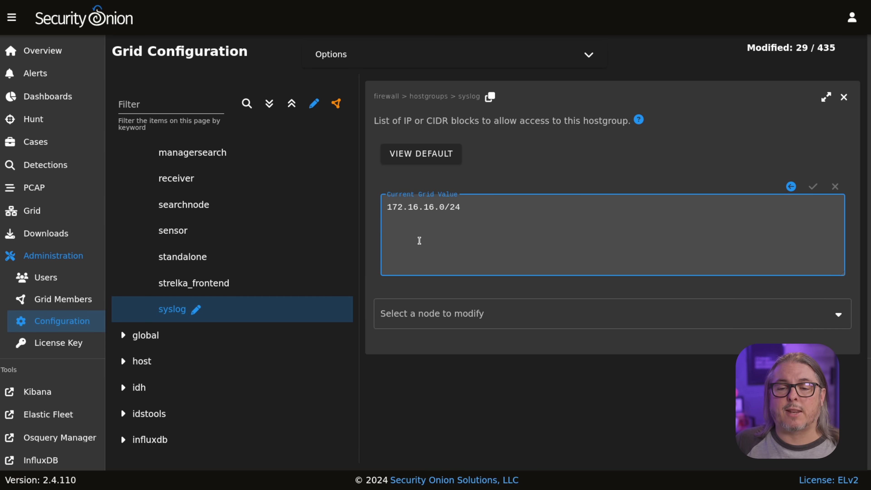
pyautogui.click(461, 207)
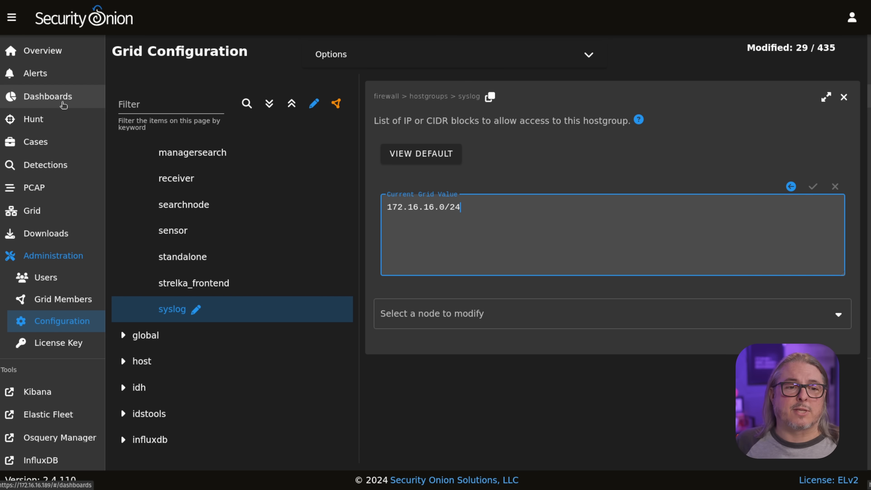
pyautogui.click(47, 96)
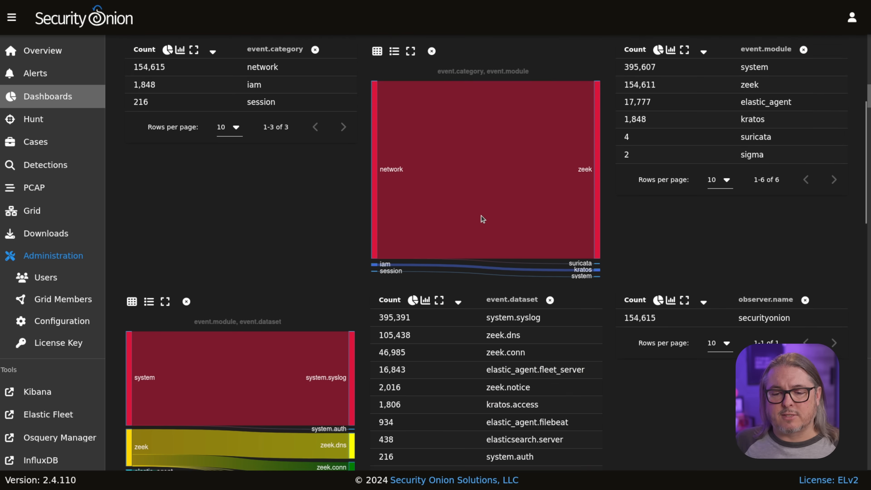
# - Scroll through the Dashboards group metrics tables by category, module, dataset, host and IP
pyautogui.scroll(-3)
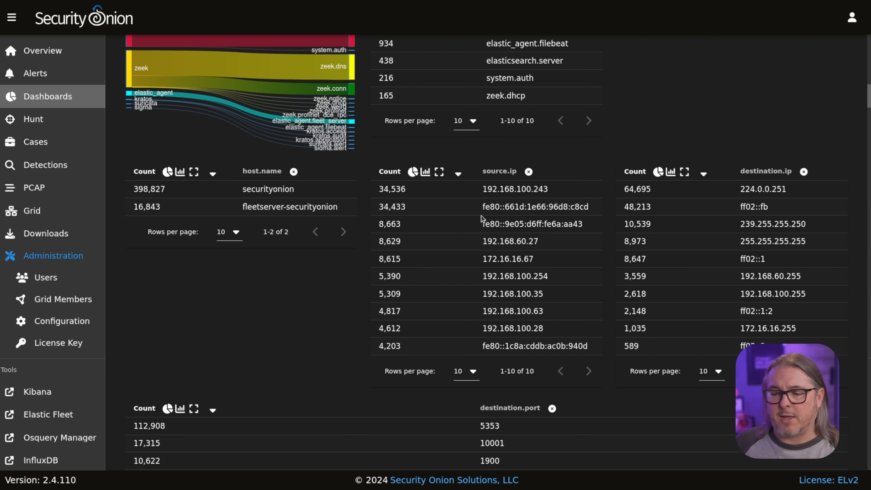
pyautogui.scroll(-3)
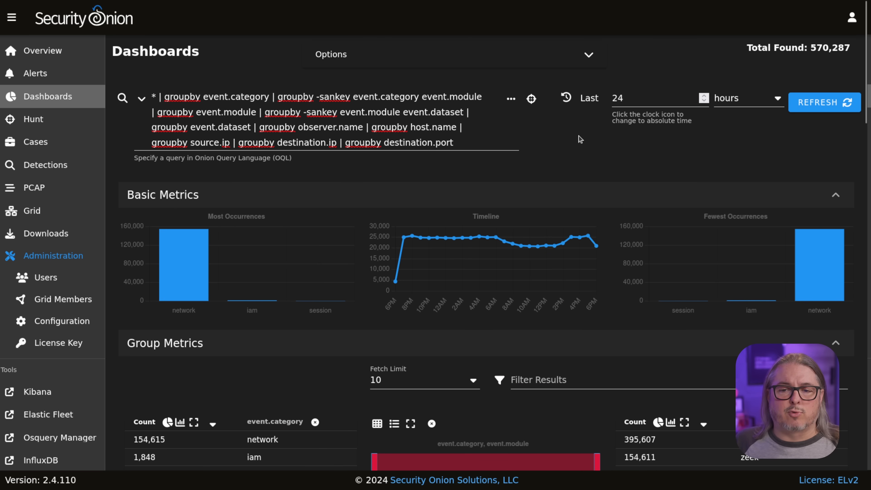
# - Switch to the console logins dashboard and filter on source IP 172.16.16.9
pyautogui.click(141, 99)
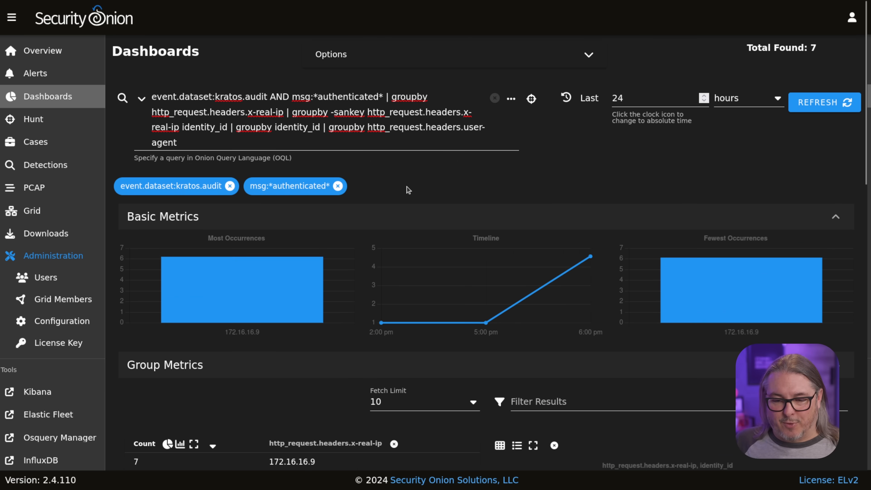
pyautogui.scroll(-3)
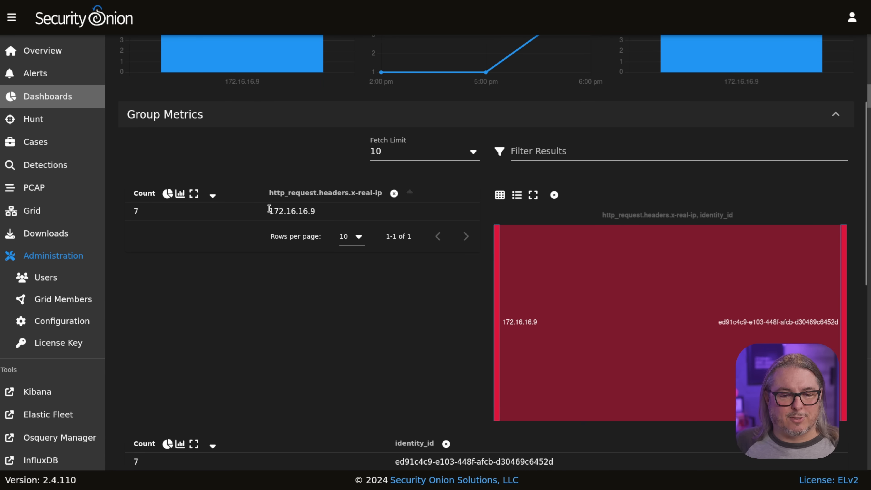
pyautogui.doubleClick(291, 211)
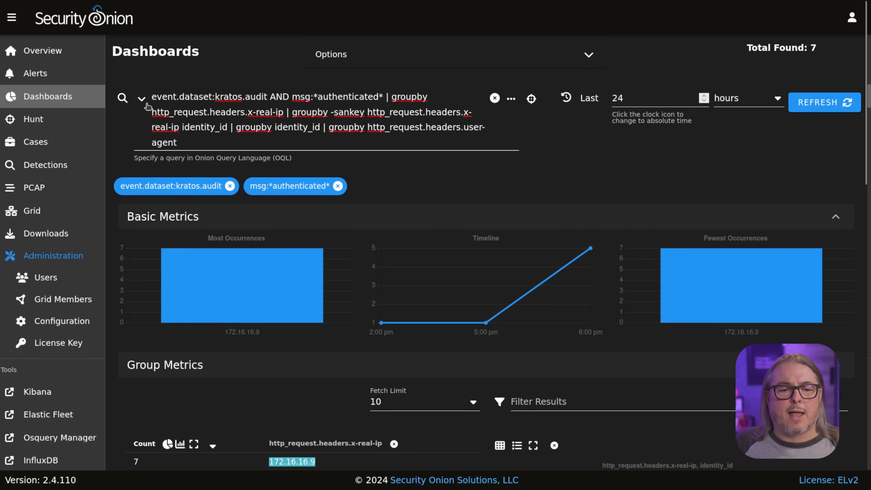
pyautogui.click(142, 99)
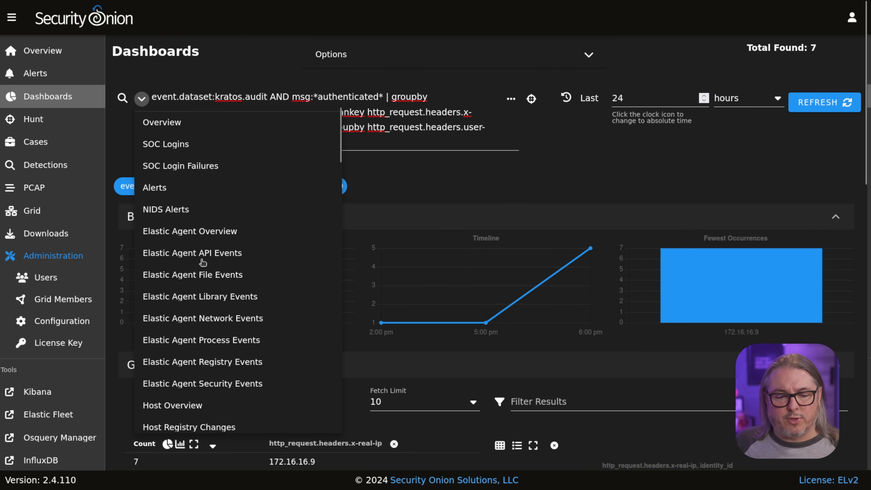
pyautogui.scroll(-3)
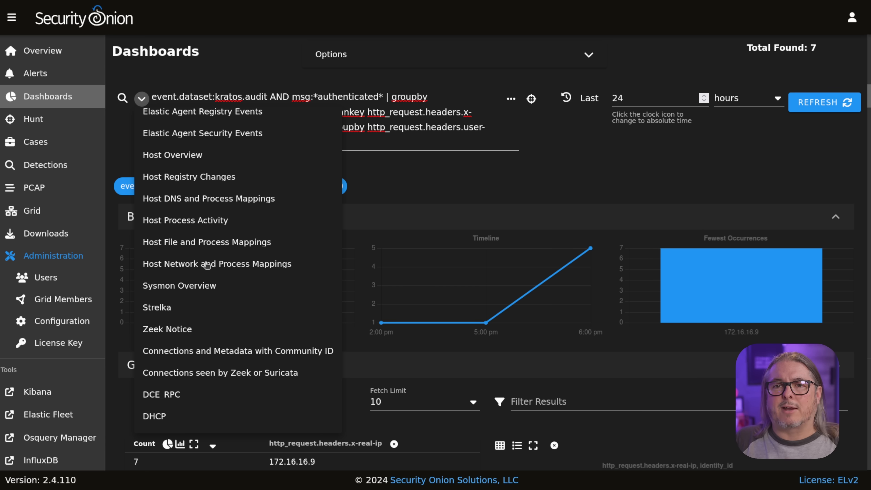
pyautogui.moveTo(428, 220)
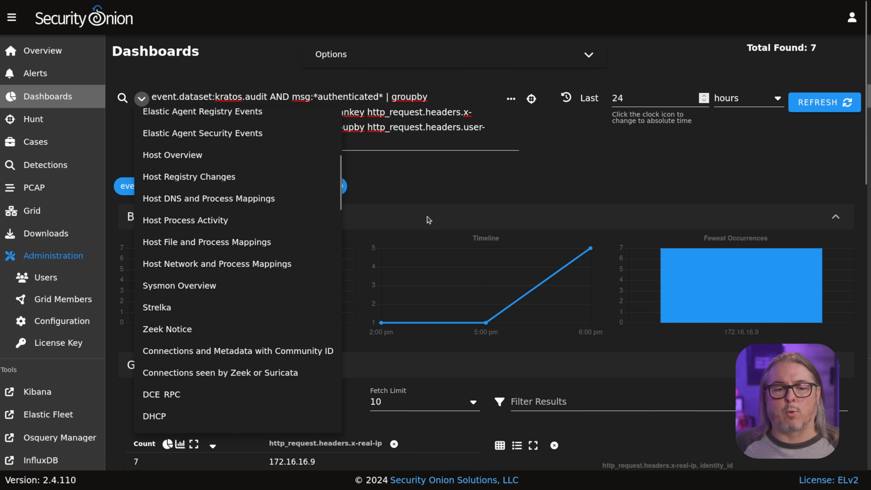
pyautogui.click(141, 99)
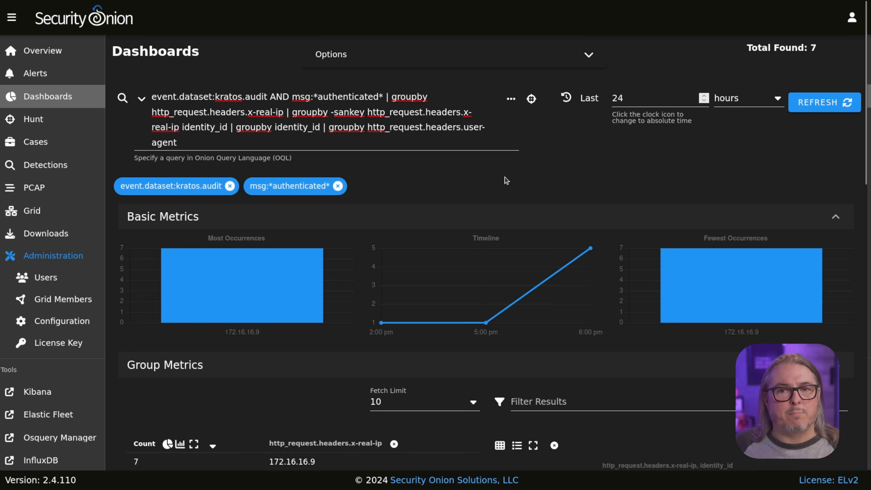
# - Expand the latest authenticated kratos.audit login event to inspect its fields
pyautogui.scroll(-3)
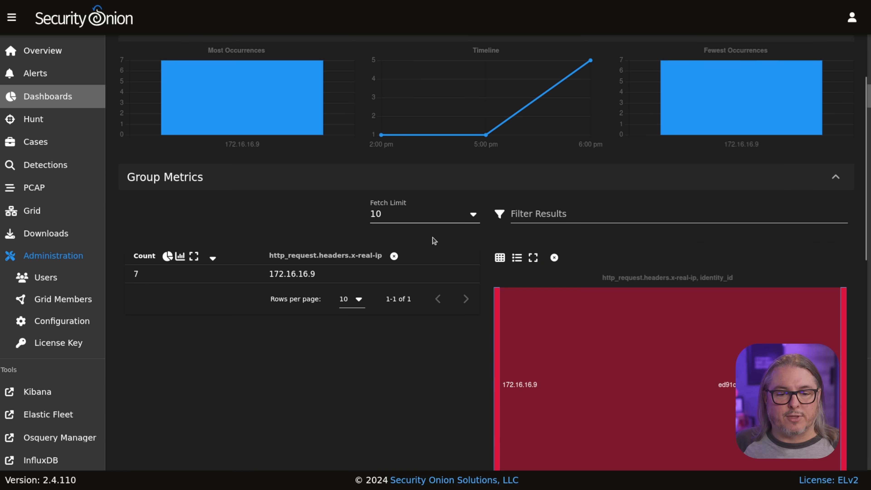
pyautogui.click(291, 273)
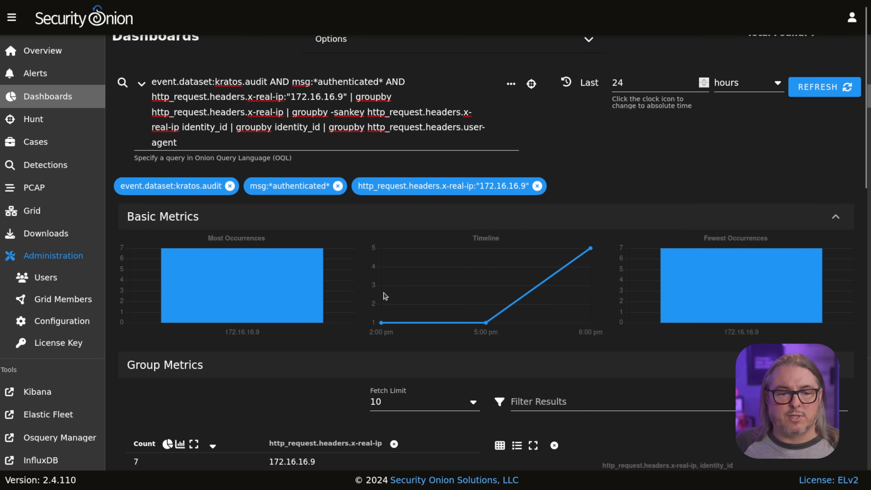
pyautogui.scroll(-3)
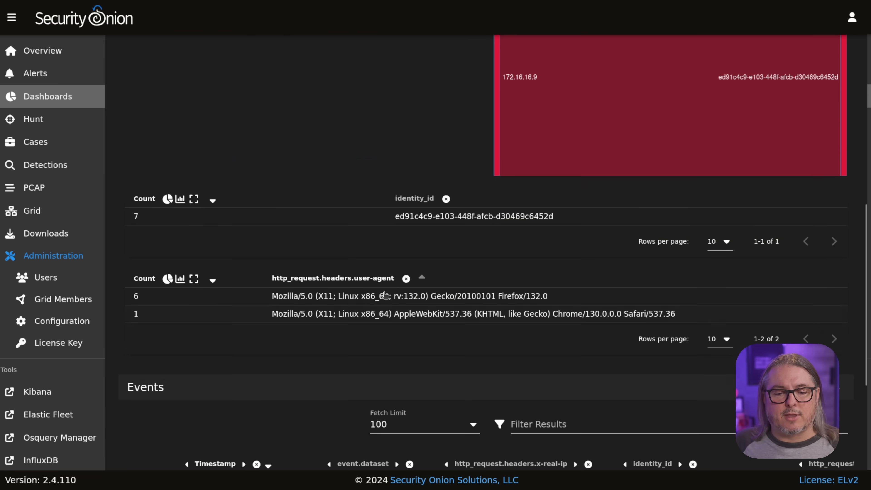
pyautogui.scroll(-3)
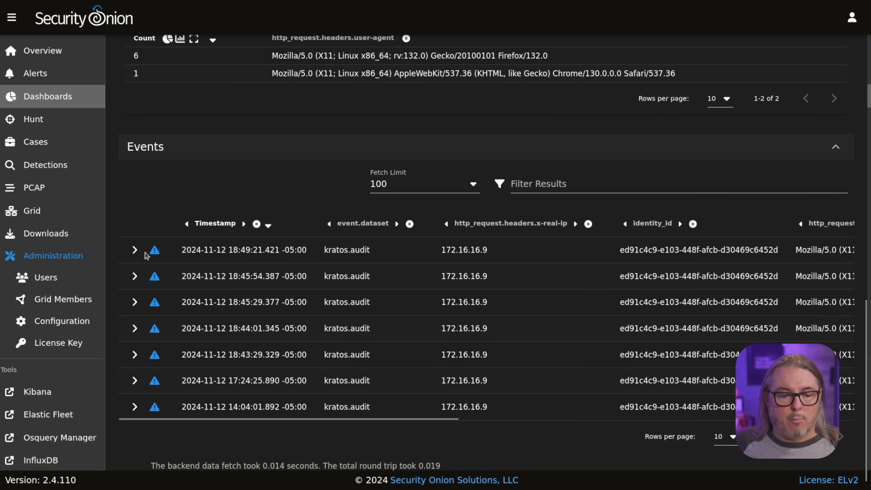
pyautogui.click(134, 249)
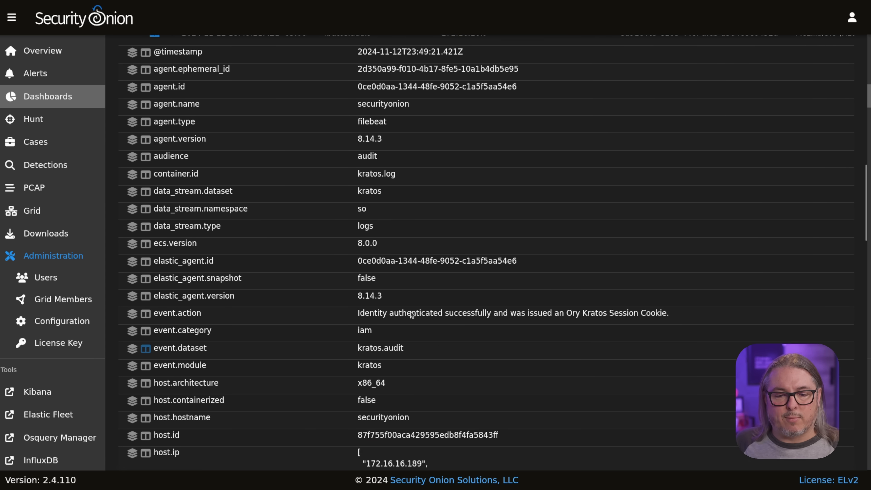
pyautogui.scroll(-3)
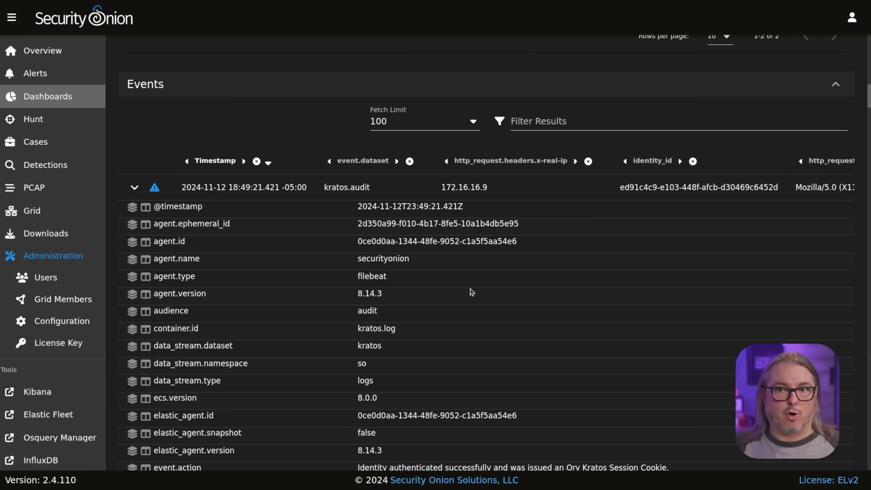
pyautogui.click(35, 72)
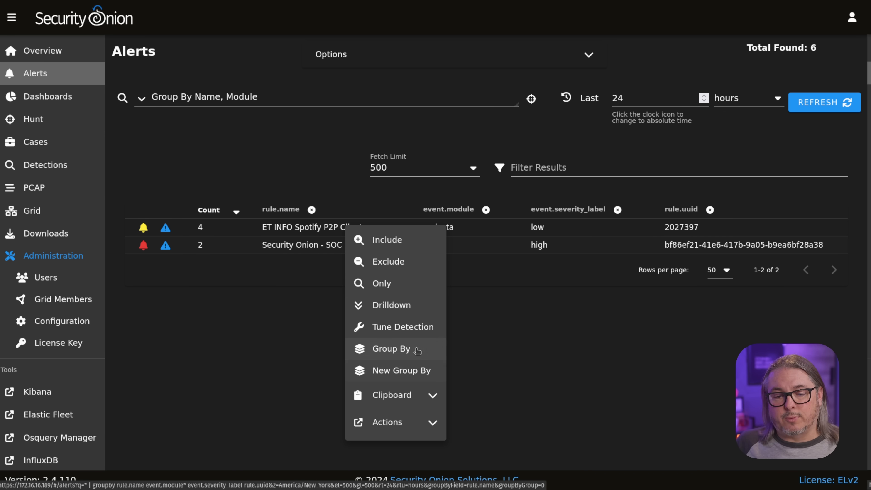
# - Drill down on the ET INFO Spotify P2P Client rule and expand one of its four alerts
pyautogui.click(382, 283)
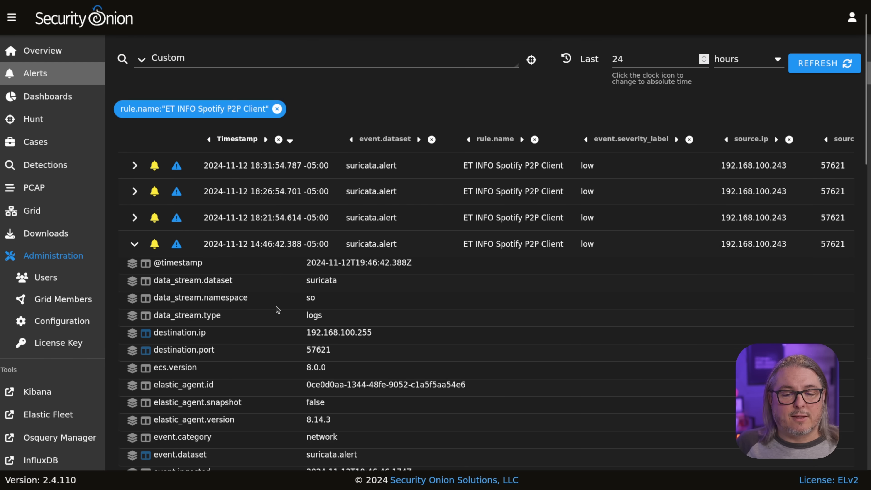
pyautogui.scroll(-3)
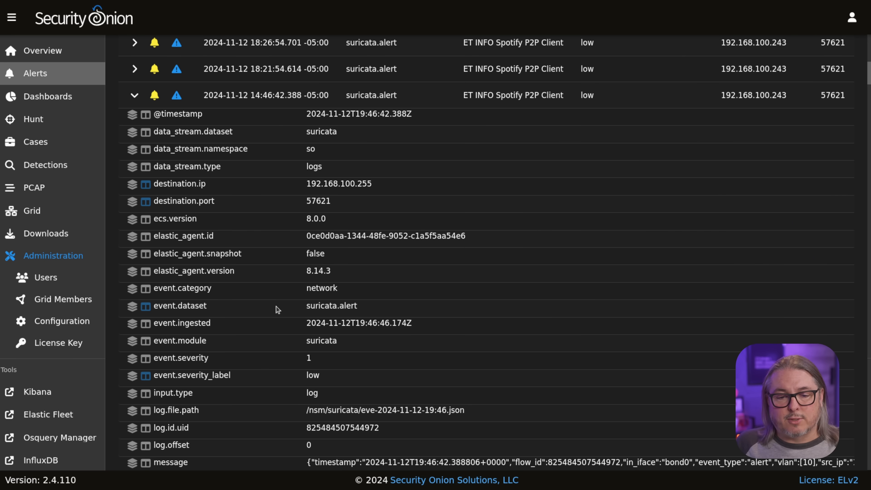
pyautogui.moveTo(362, 196)
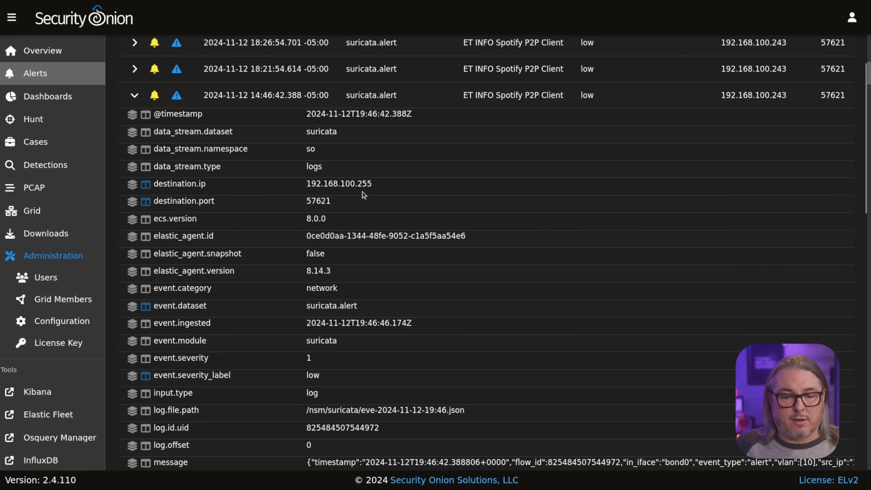
pyautogui.scroll(-3)
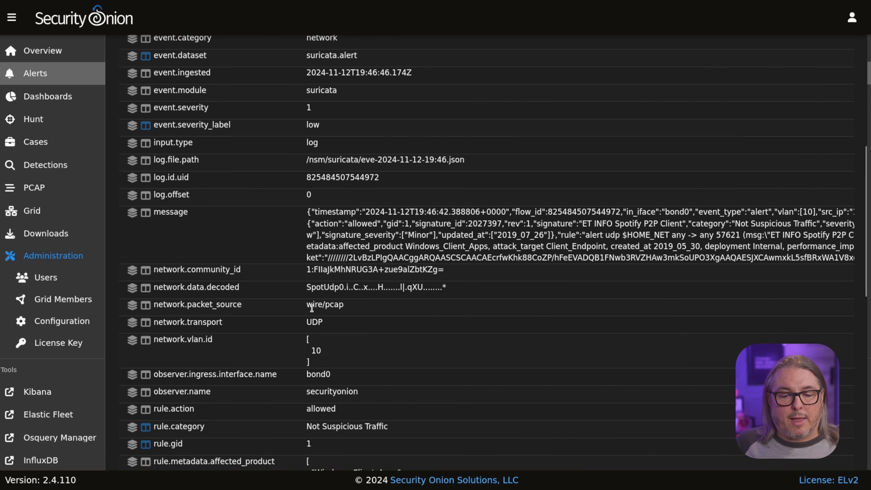
pyautogui.doubleClick(324, 305)
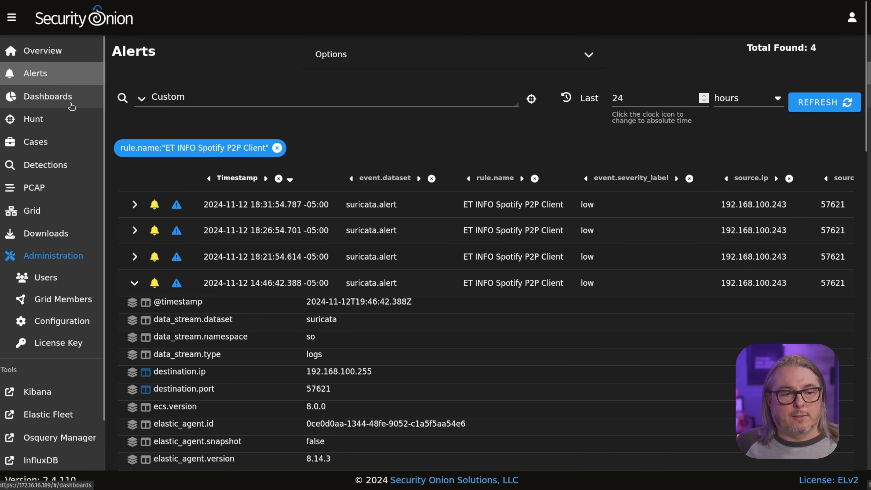
# - In Hunt, expand the latest high-severity SOC Login Failure sigma alert
pyautogui.click(33, 119)
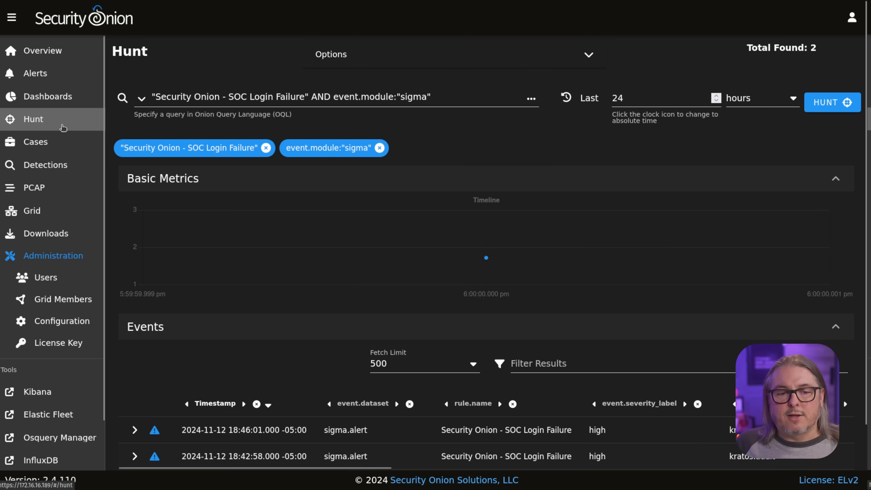
pyautogui.scroll(-3)
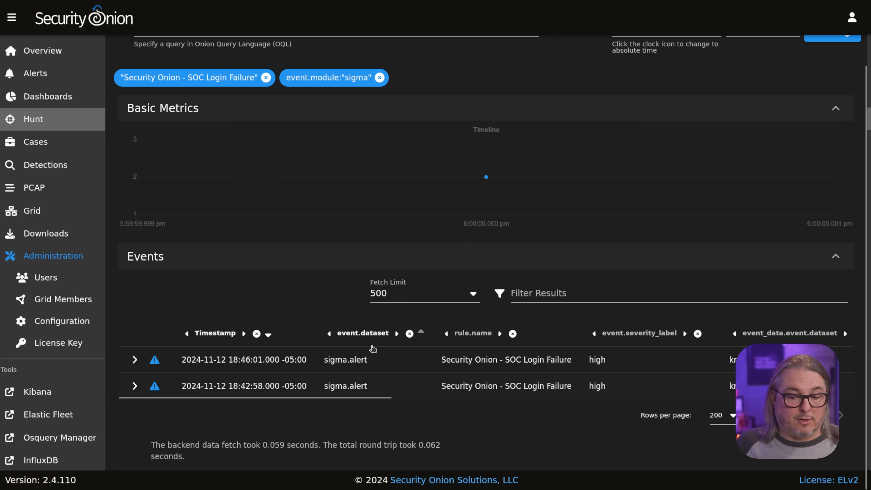
pyautogui.click(134, 359)
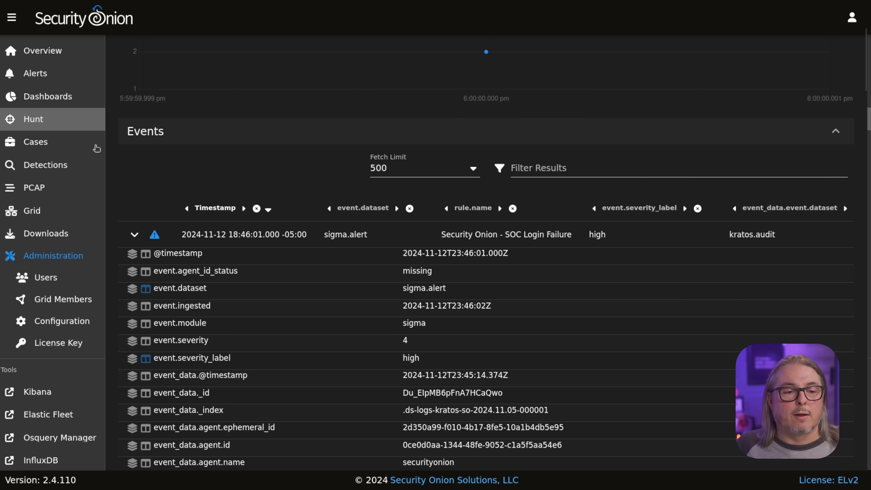
# - In Cases, open an untitled open case and view its empty Observables list
pyautogui.click(34, 142)
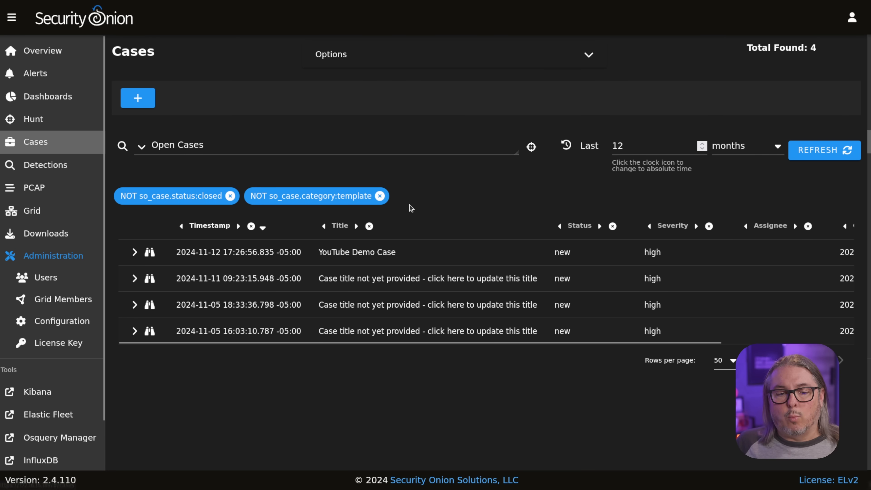
pyautogui.moveTo(134, 252)
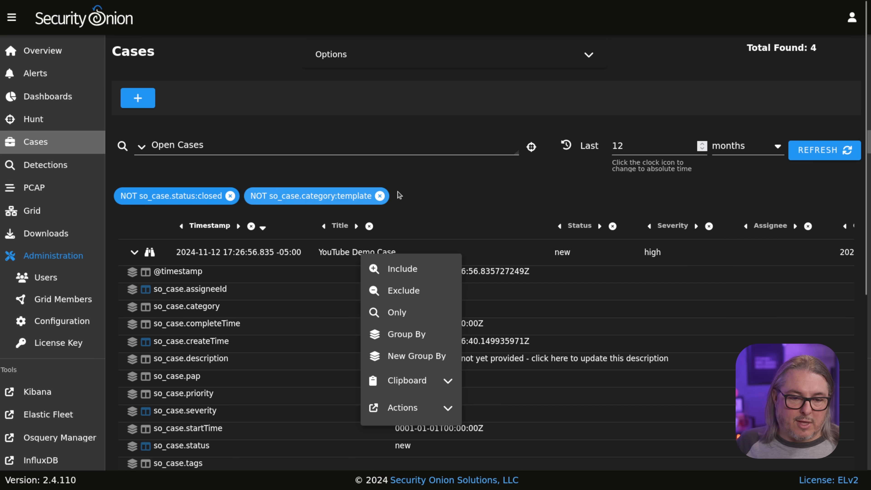
pyautogui.click(357, 252)
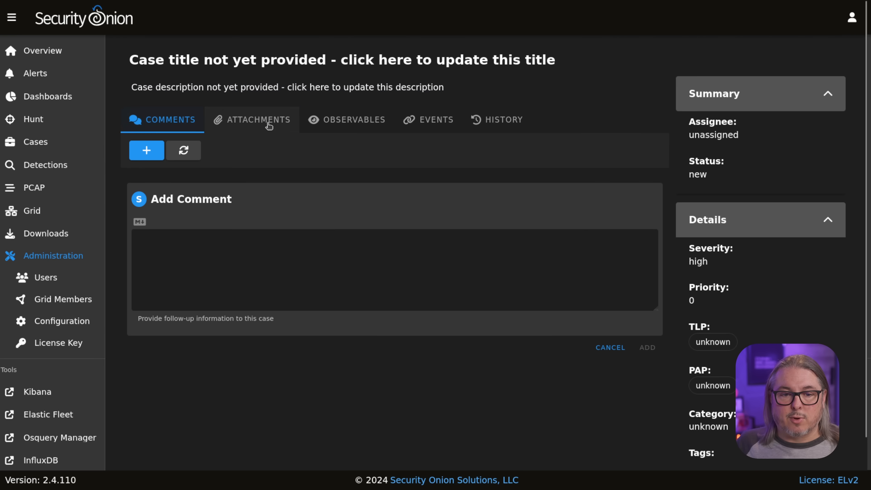
pyautogui.click(347, 119)
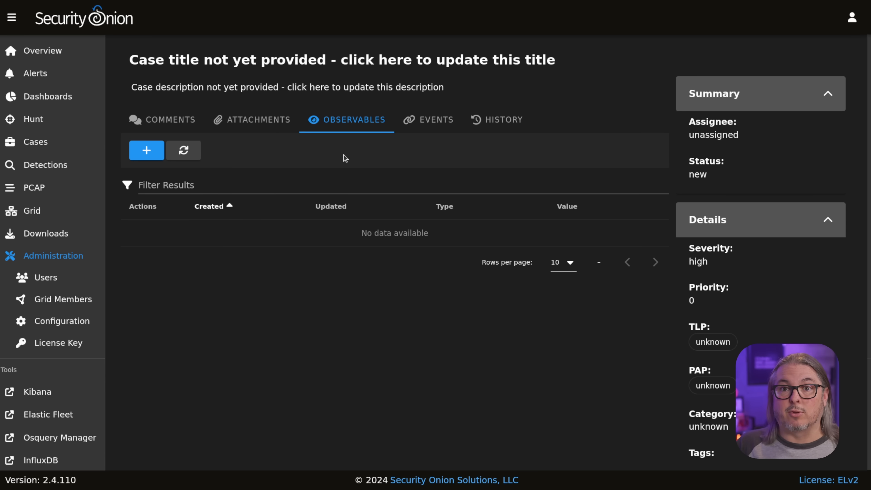
pyautogui.click(45, 164)
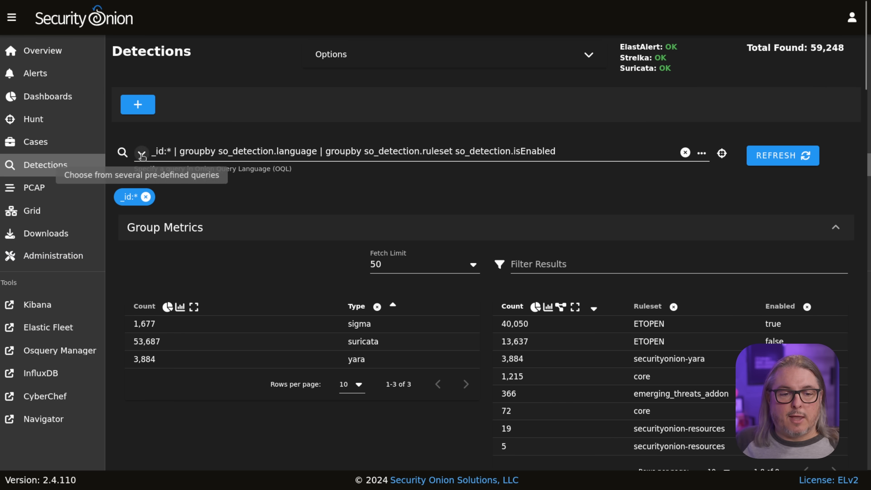
# - Filter to All Detections - Disabled and exclude the ETOPEN ruleset from the grouped results
pyautogui.click(141, 153)
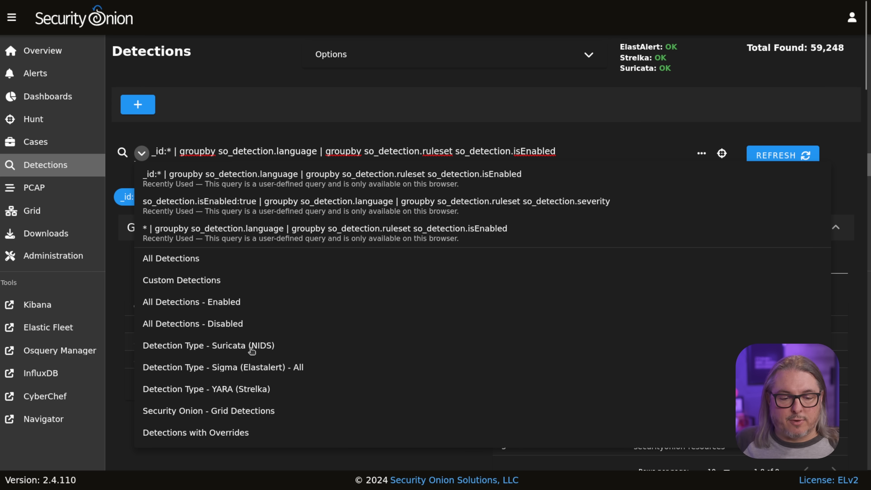
pyautogui.moveTo(227, 312)
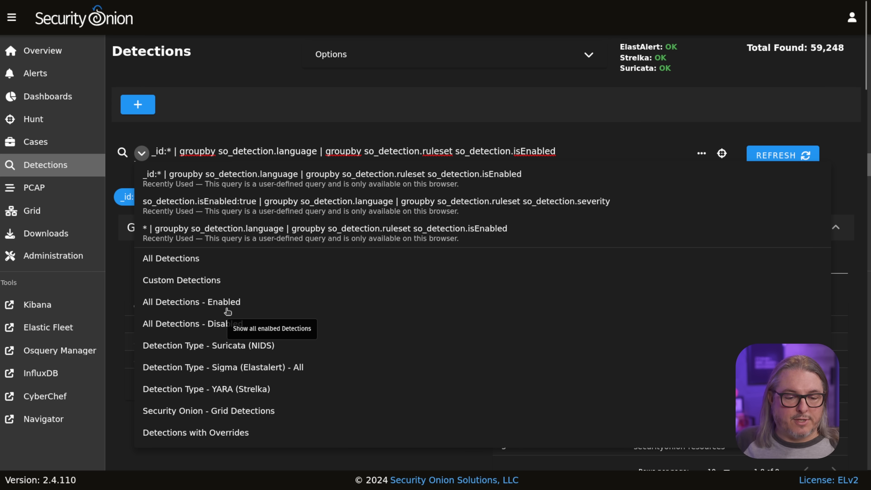
pyautogui.click(185, 324)
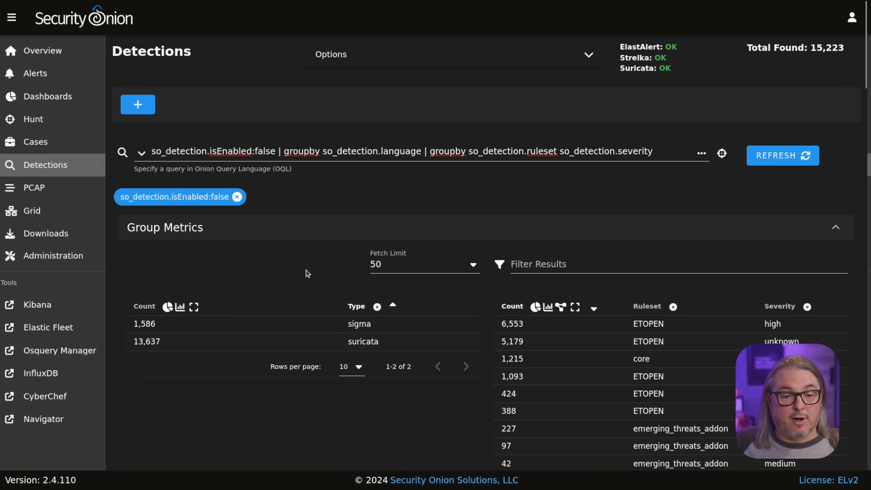
pyautogui.moveTo(643, 328)
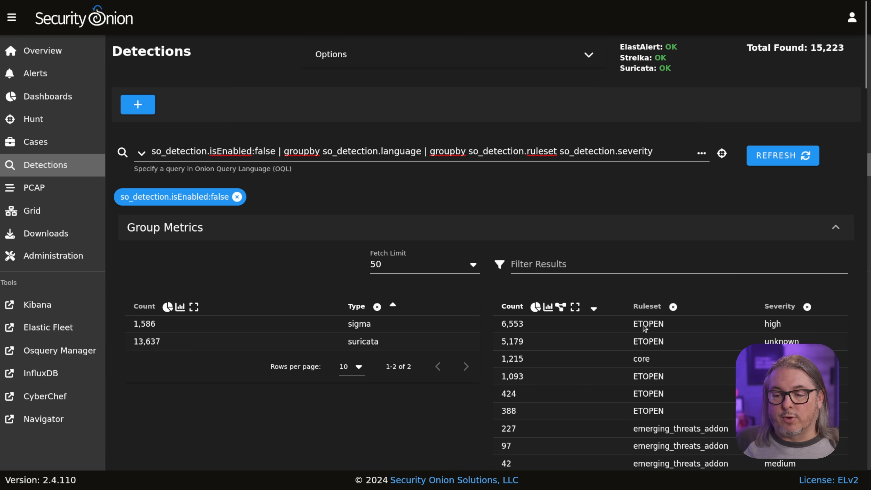
pyautogui.click(648, 324)
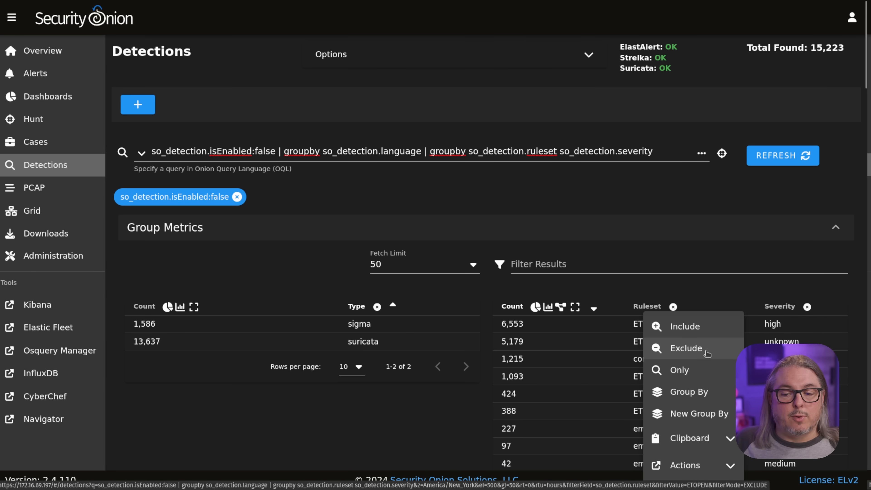
pyautogui.click(687, 392)
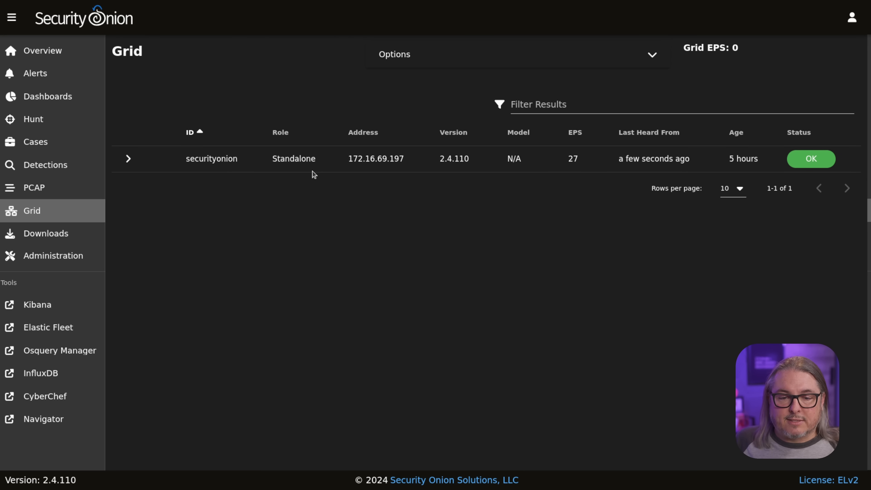
pyautogui.moveTo(276, 161)
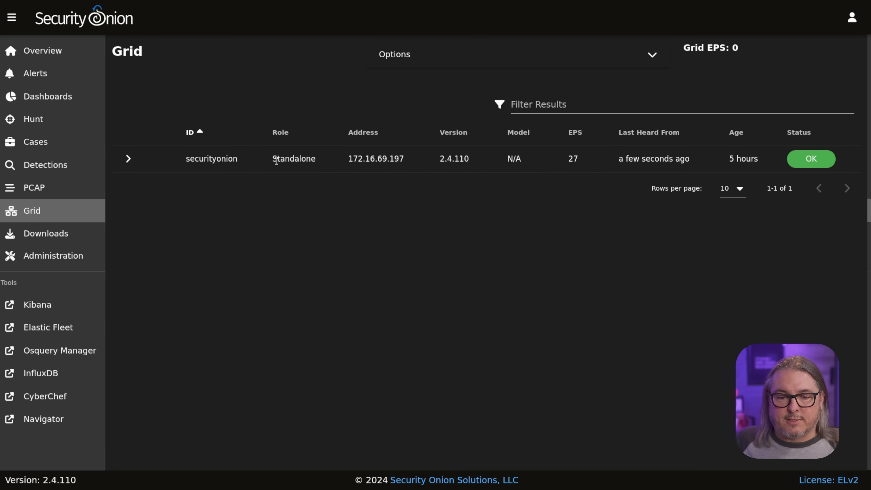
pyautogui.moveTo(787, 166)
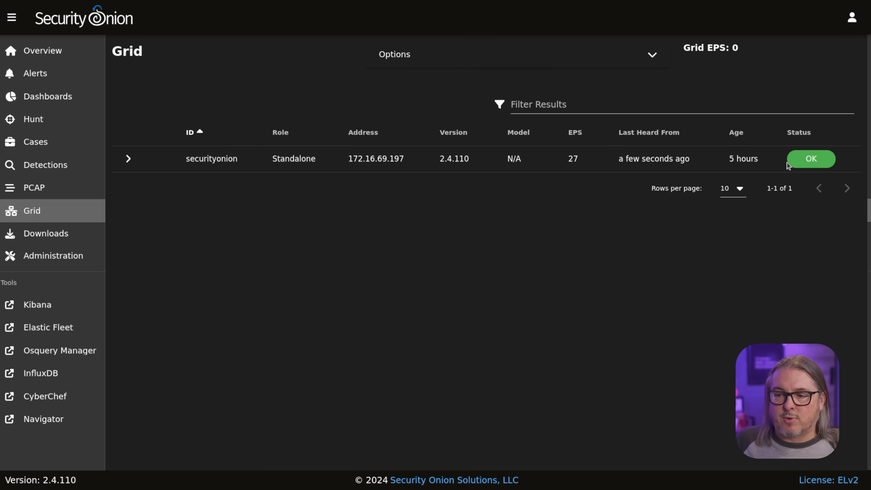
# - Expand the securityonion node row and start a PCAP or EVTX file upload from its metrics
pyautogui.click(129, 158)
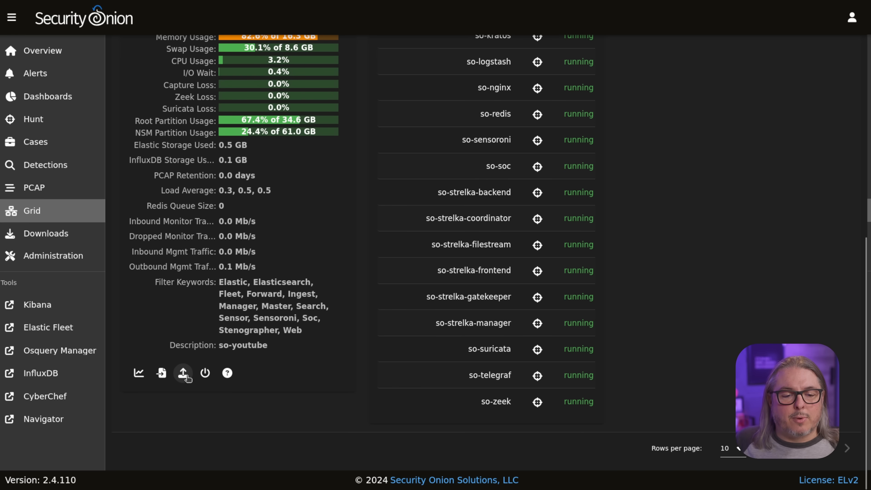
pyautogui.click(183, 373)
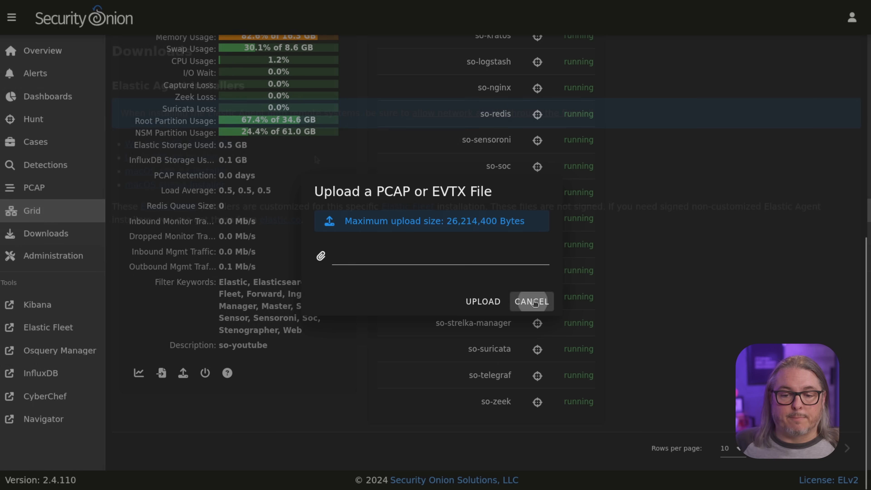
# - Cancel the upload dialog and go to the Elastic Fleet agent list
pyautogui.click(530, 301)
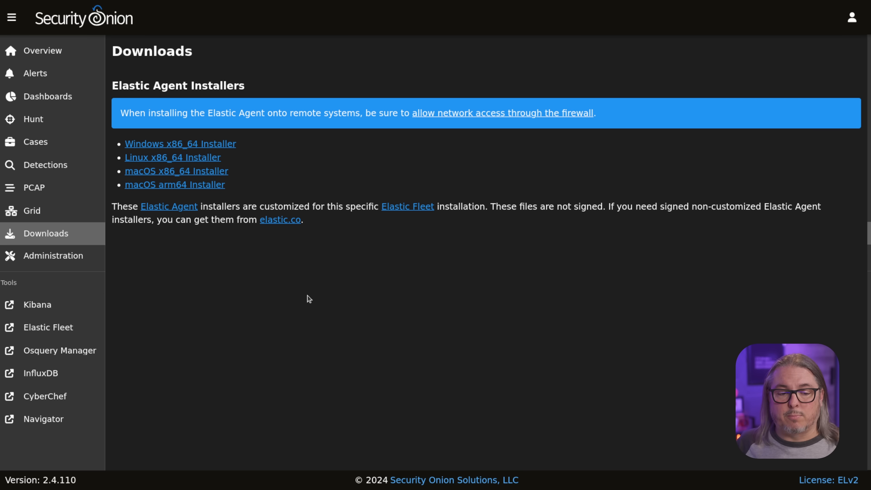
pyautogui.moveTo(47, 327)
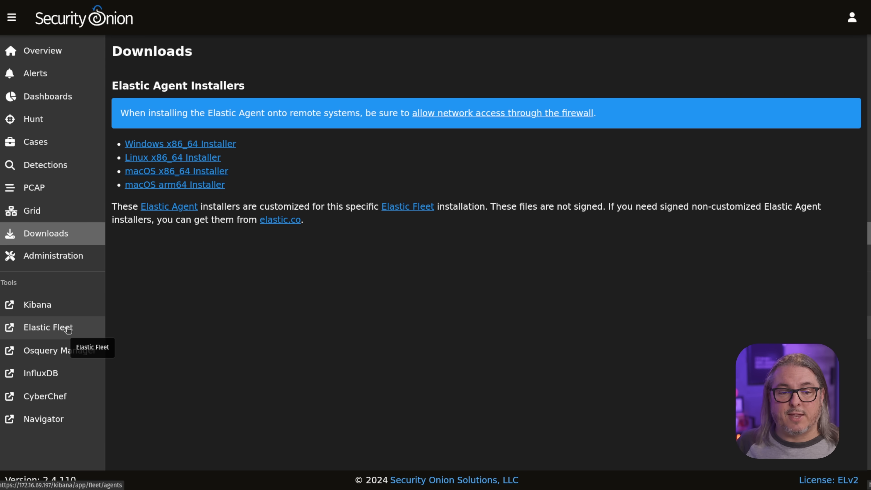
pyautogui.click(47, 328)
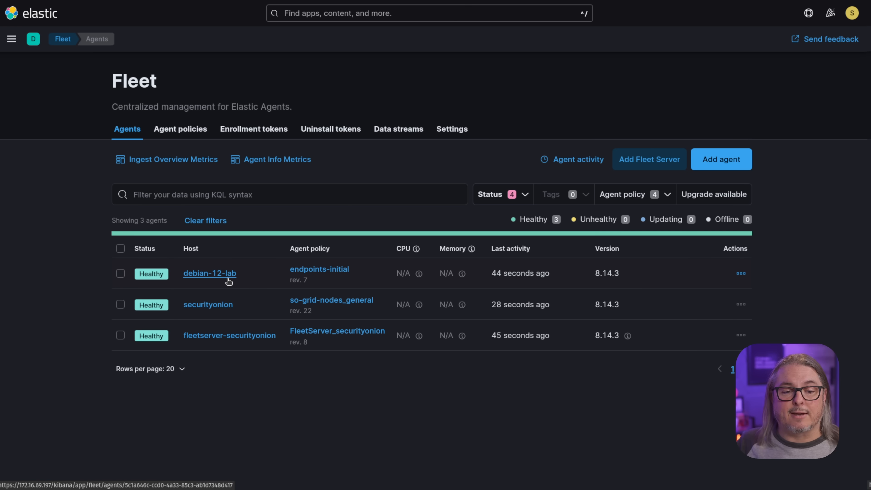
pyautogui.moveTo(721, 159)
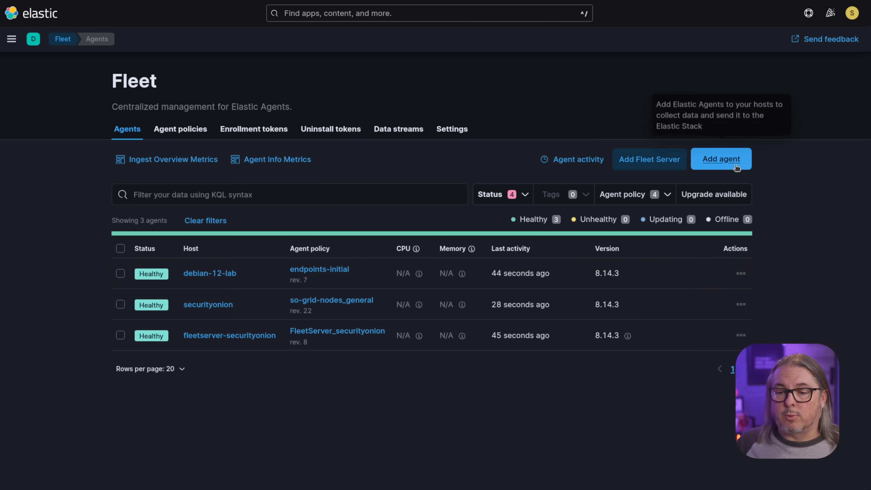
# - Add an agent under the endpoints-initial policy and highlight the --insecure flag in the Linux install command
pyautogui.click(721, 159)
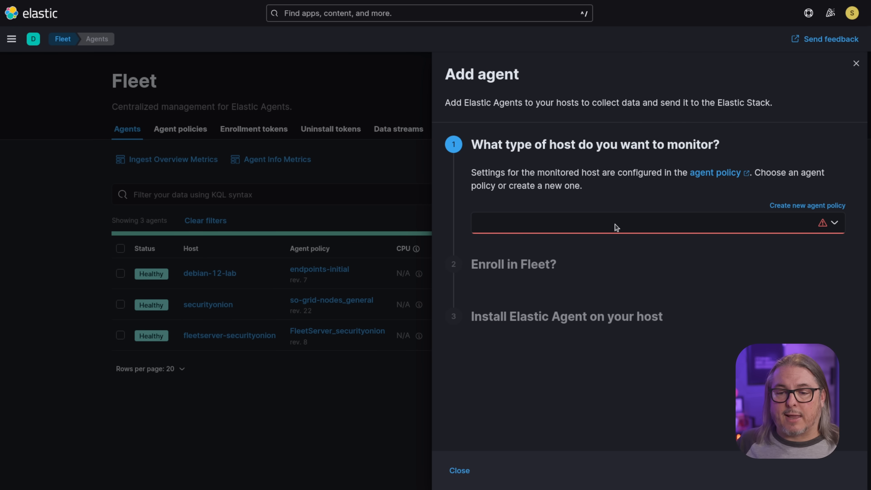
pyautogui.click(656, 223)
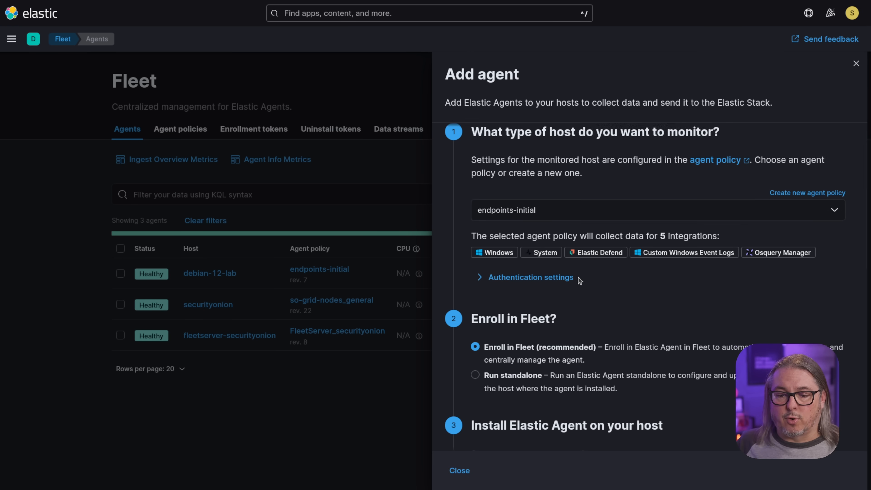
pyautogui.scroll(-3)
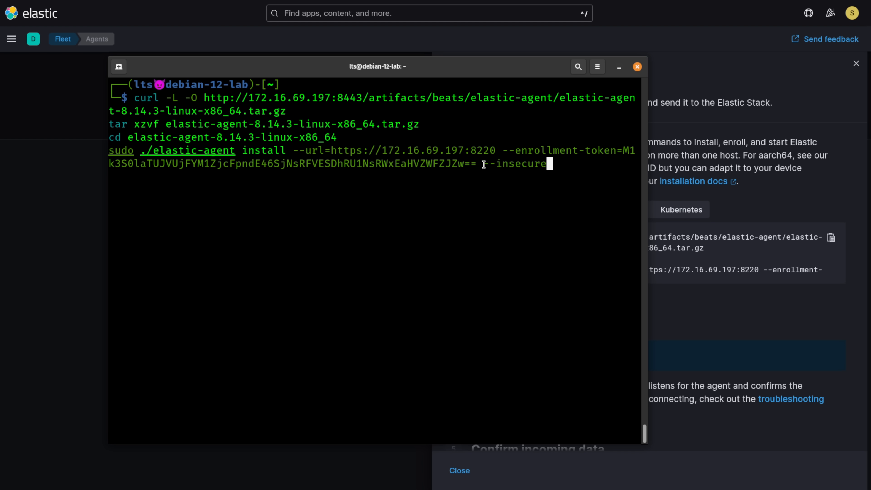
pyautogui.doubleClick(515, 164)
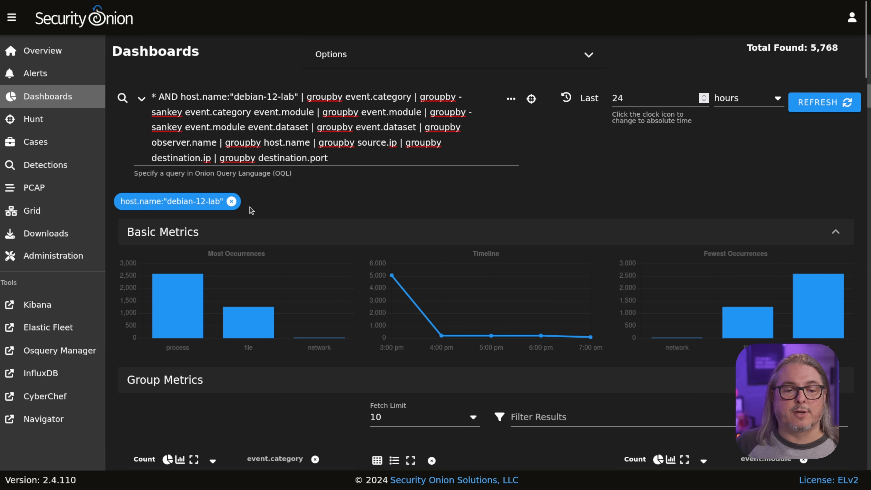
# - Scroll through the debian-12-lab dashboard's Group Metrics and event details
pyautogui.scroll(-3)
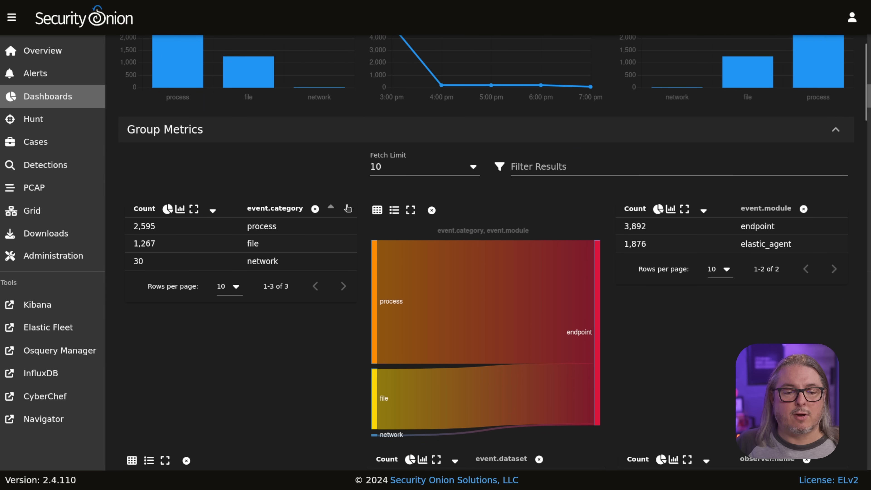
pyautogui.moveTo(264, 257)
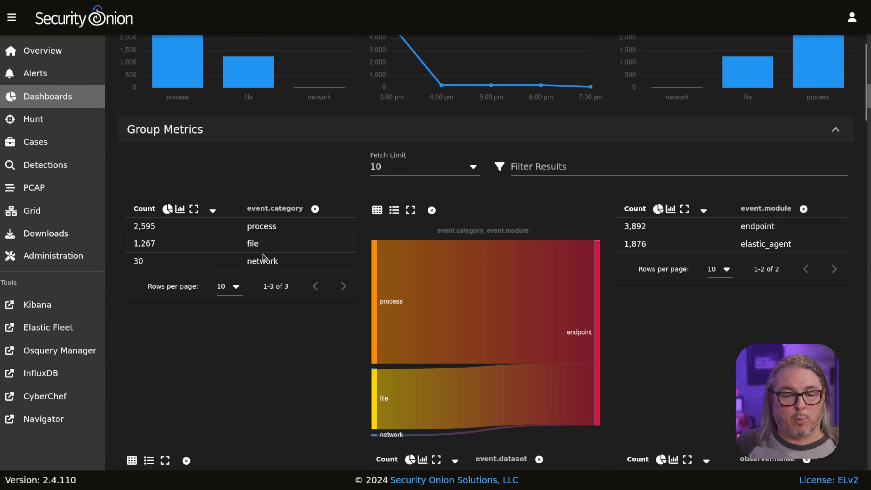
pyautogui.scroll(-3)
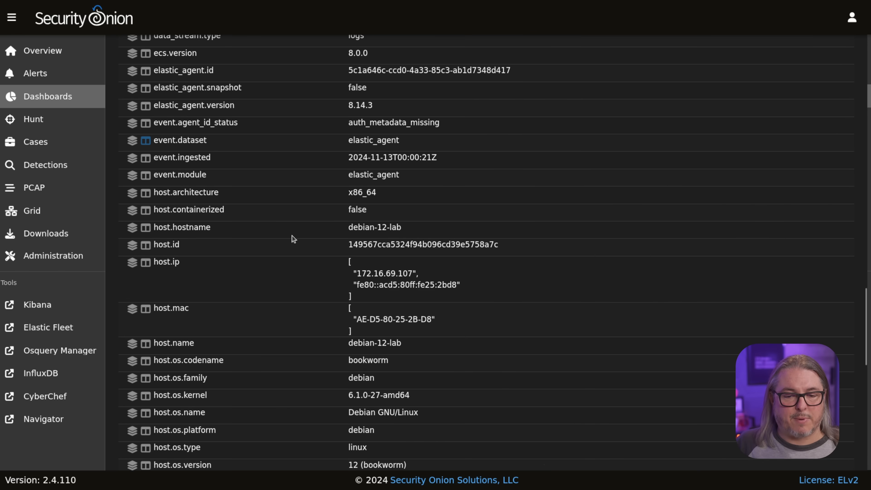
pyautogui.scroll(-3)
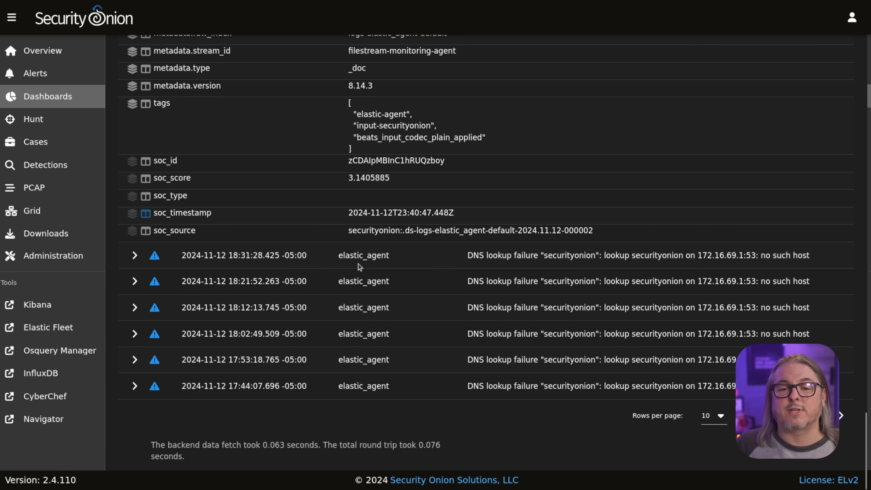
pyautogui.scroll(-3)
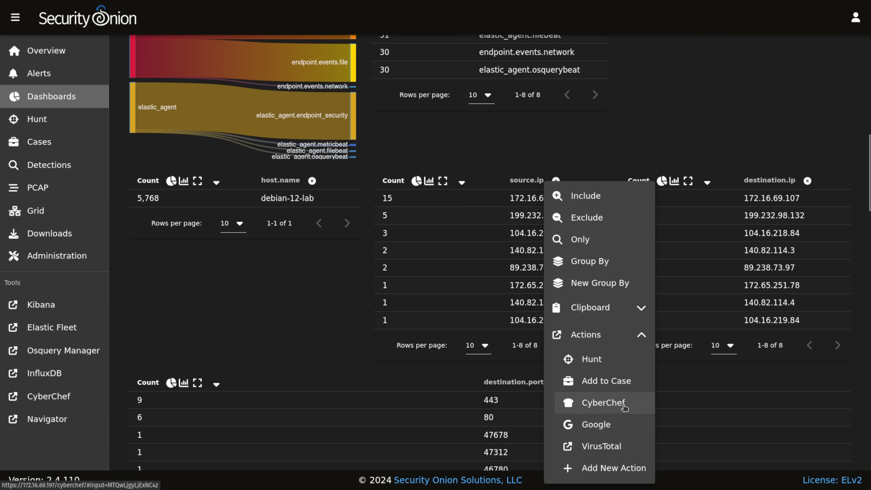
# - Send the selected source.ip value to CyberChef from its actions menu
pyautogui.click(604, 402)
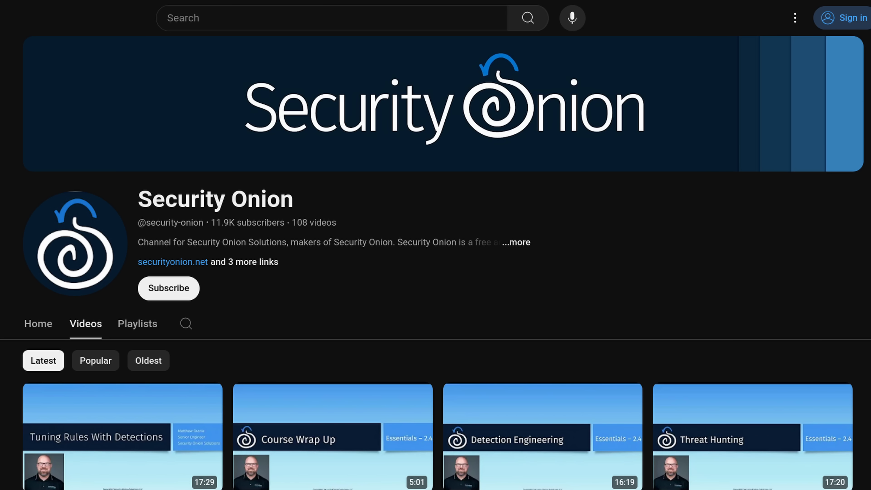
# - Scroll down the Security Onion channel's Latest videos list
pyautogui.scroll(-3)
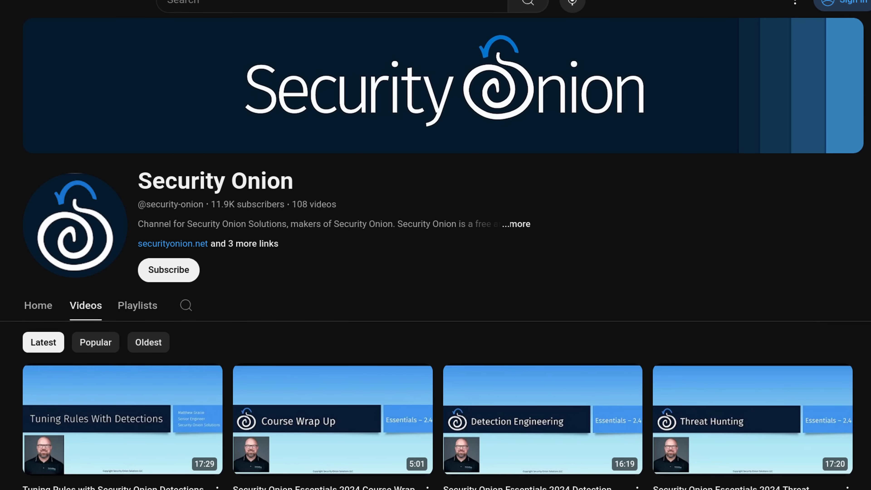
pyautogui.scroll(-3)
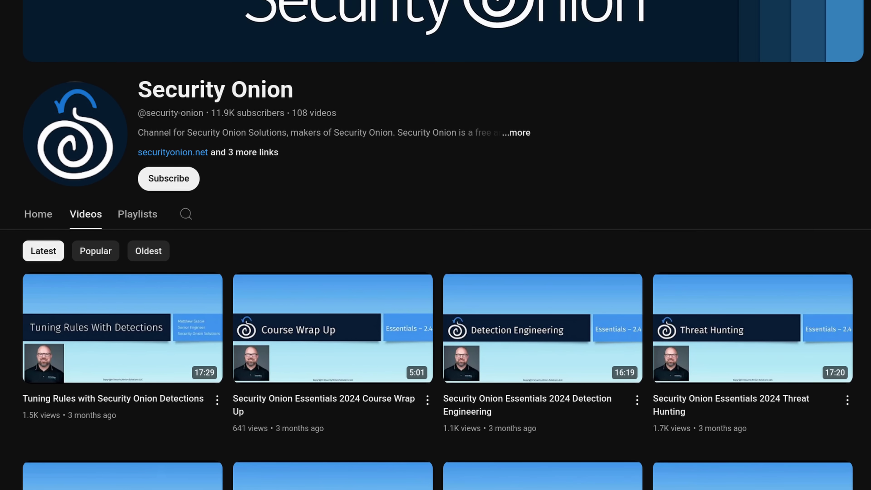
pyautogui.scroll(-3)
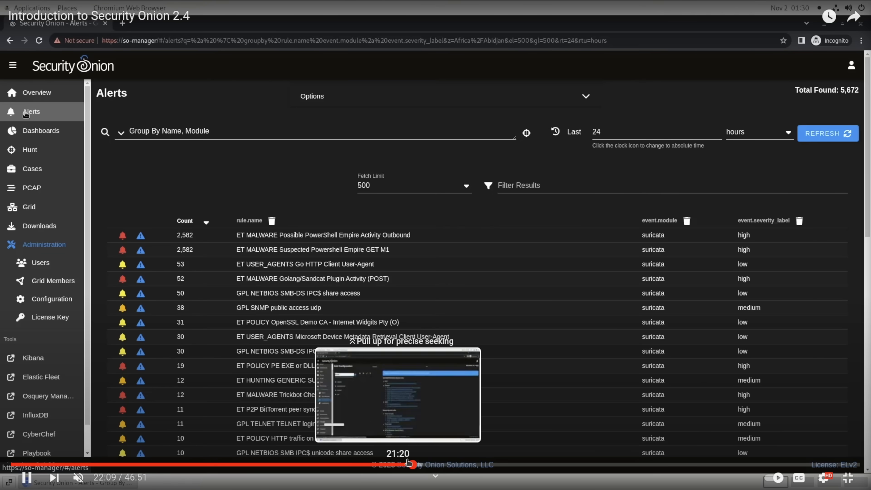
# - Seek the Introduction to Security Onion 2.4 video forward to about 21:20, the malware alert drilldown
pyautogui.click(312, 278)
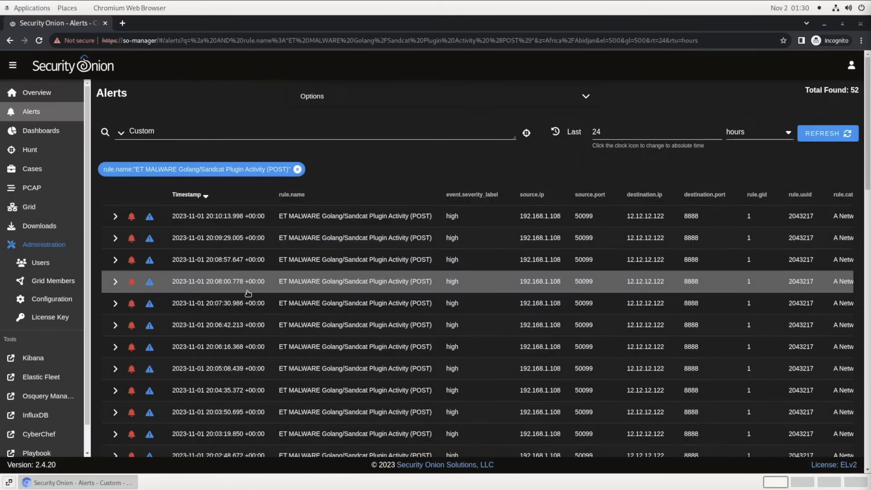
pyautogui.scroll(-3)
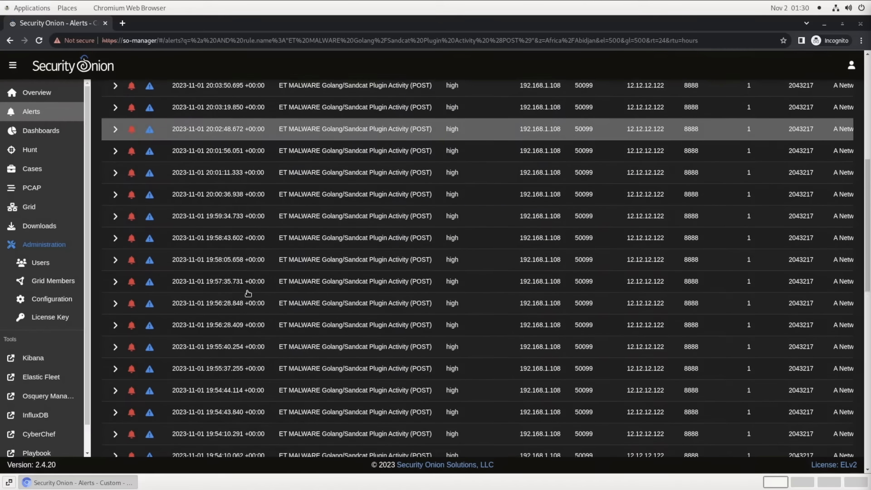